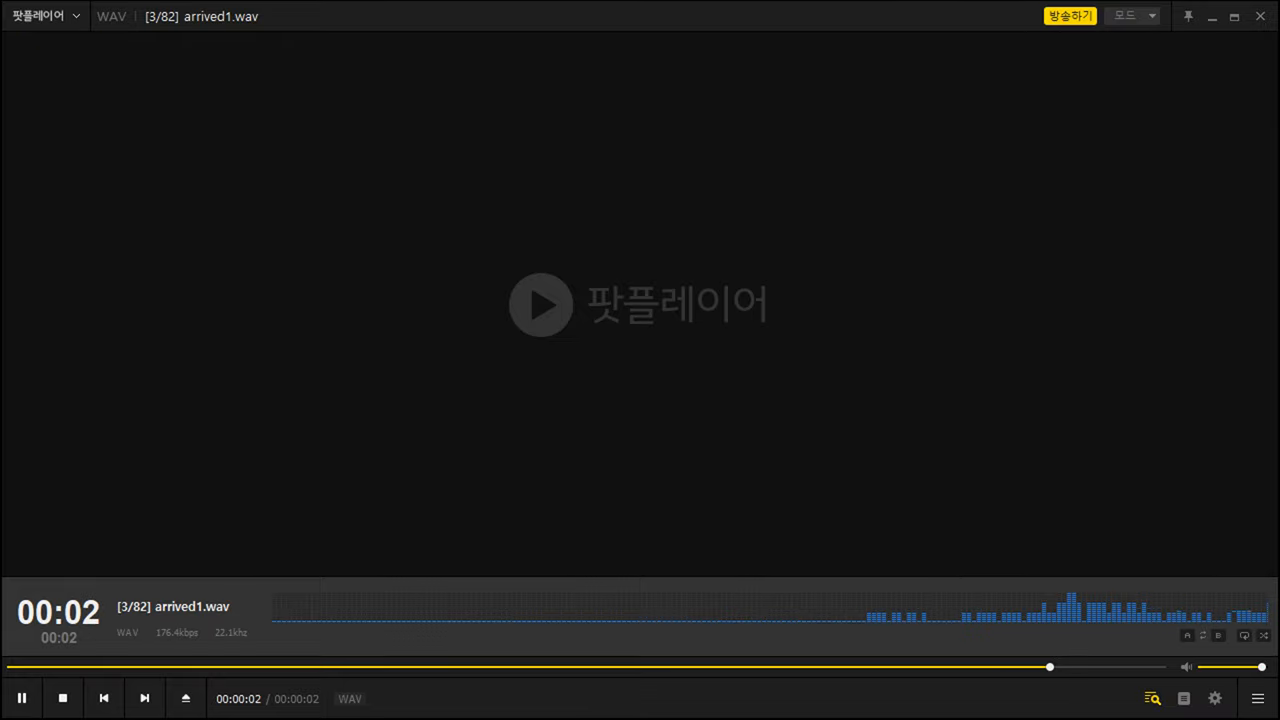
- Skip forward ten clips from arrived1.wav so die1.wav, track 13 of 82, plays
click(144, 698)
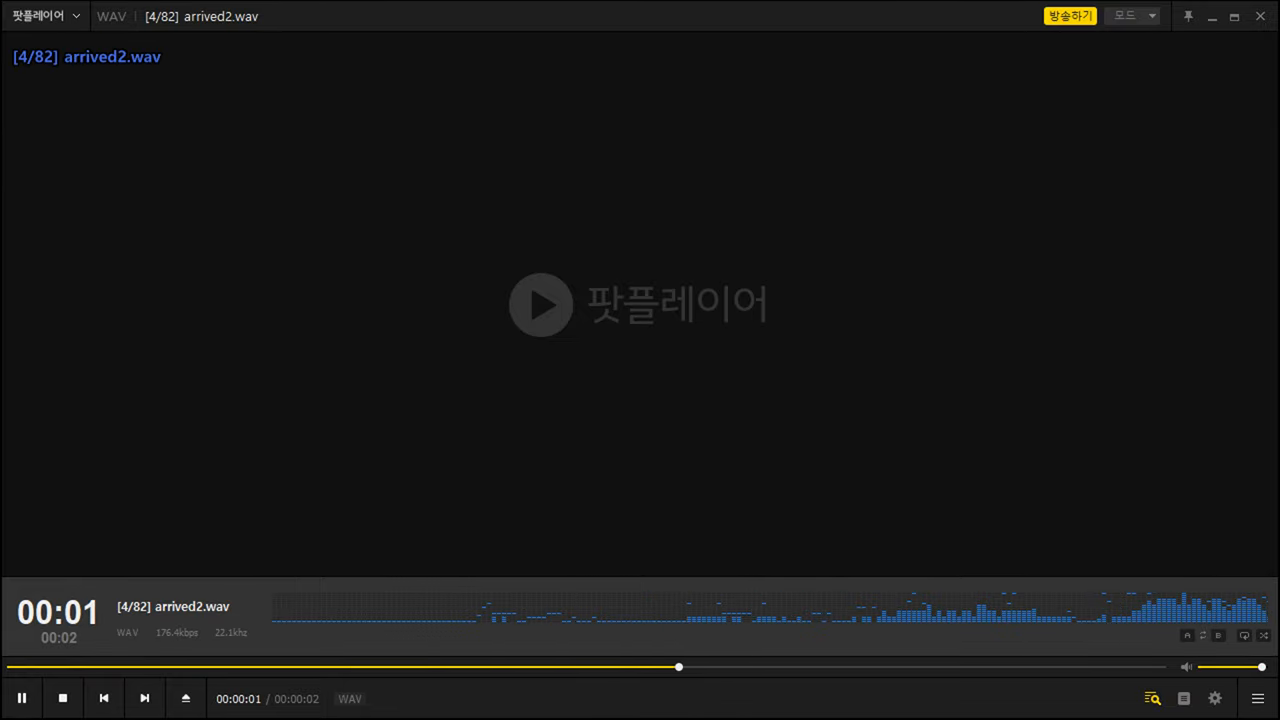
click(144, 698)
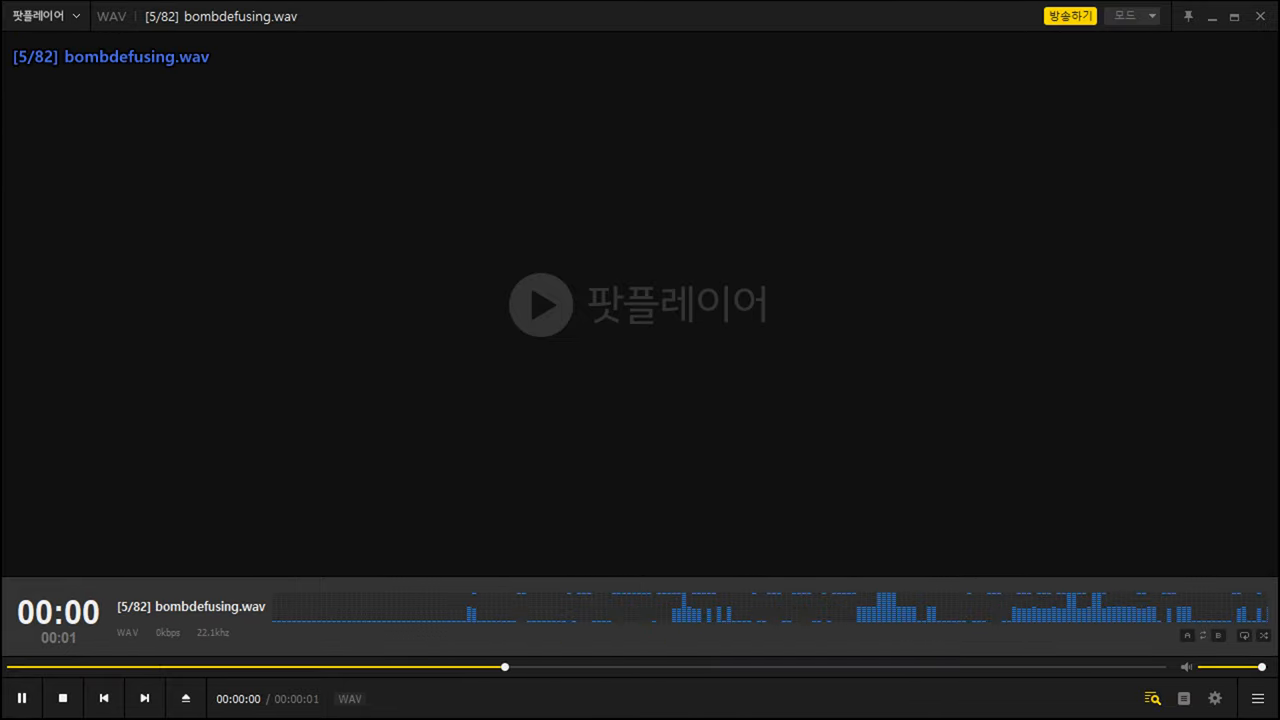
click(144, 698)
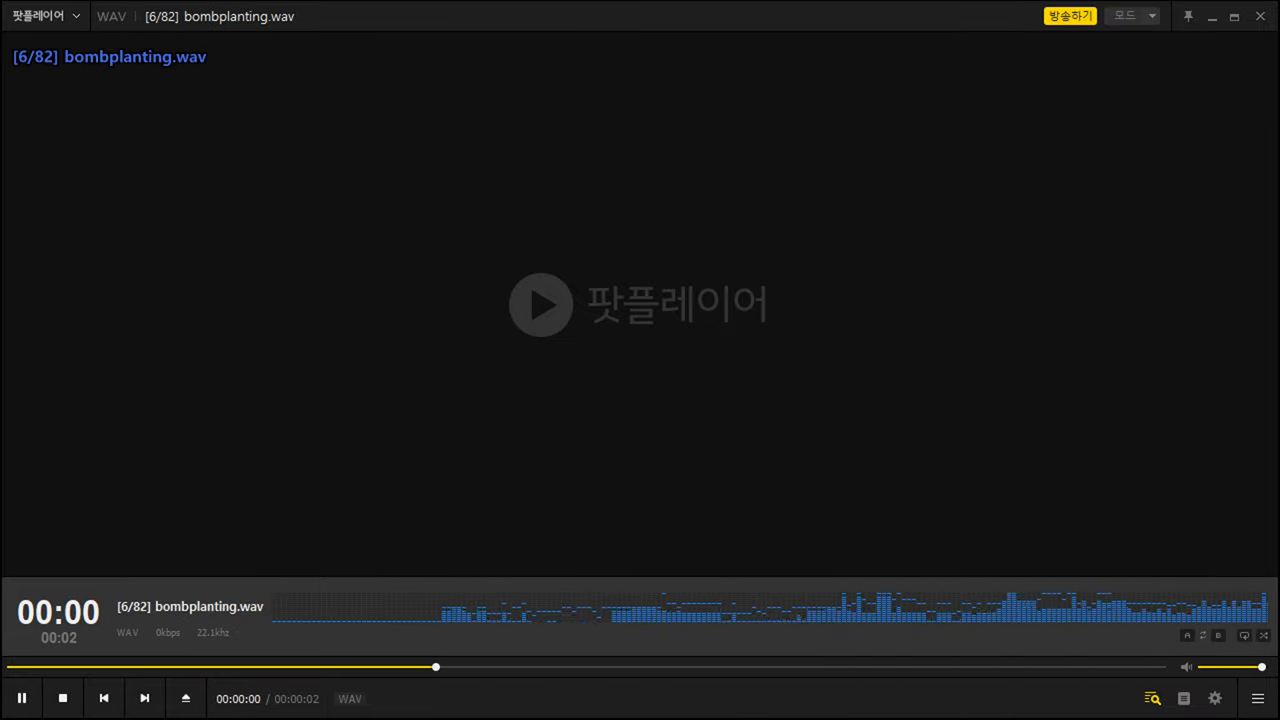
click(144, 698)
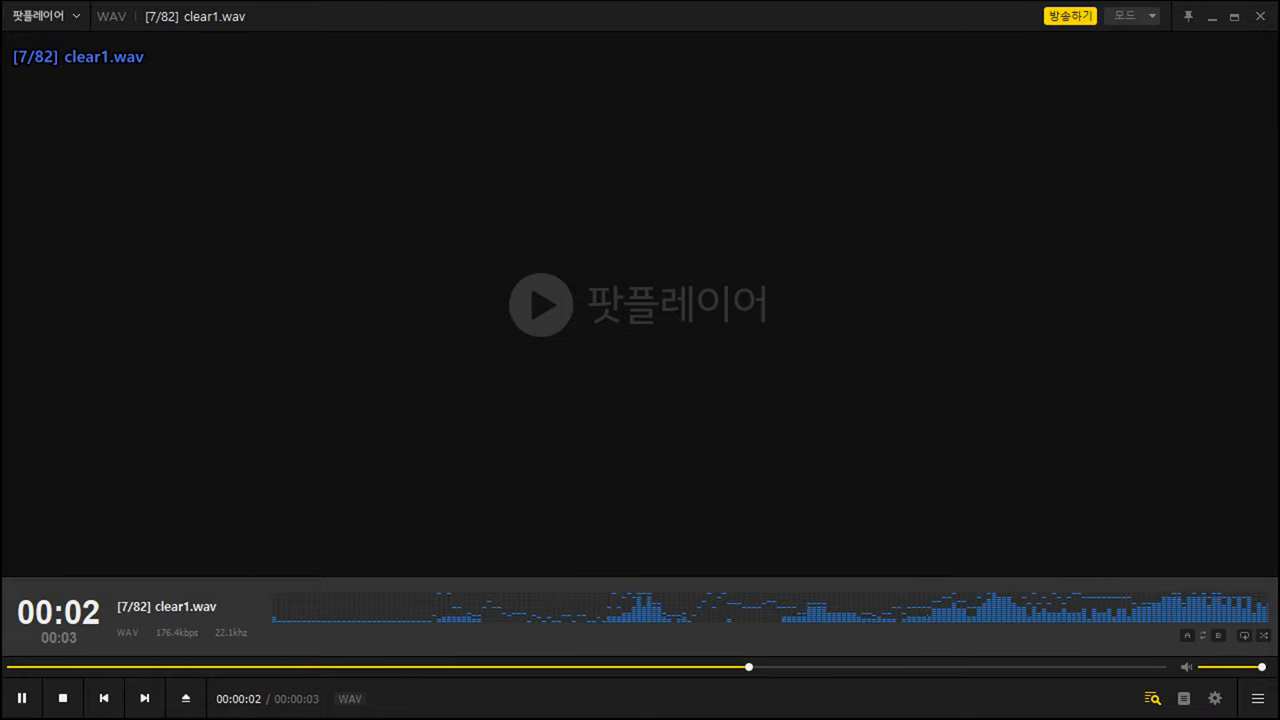
click(144, 698)
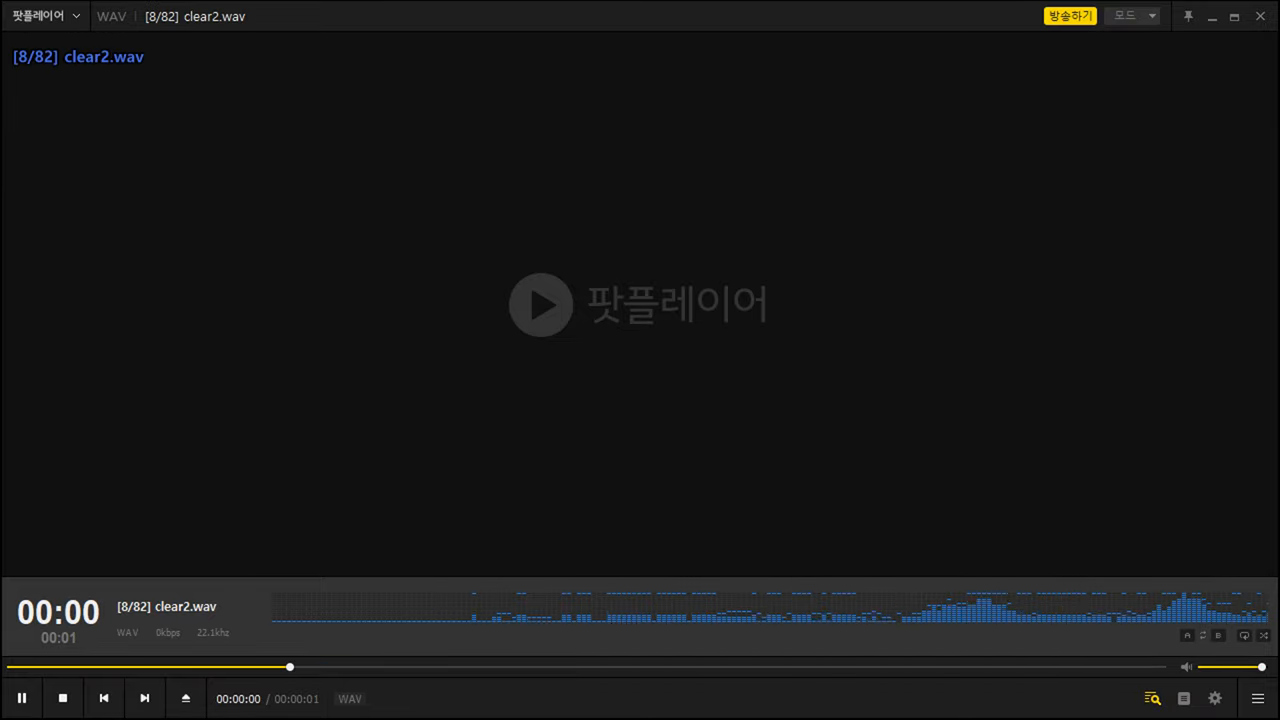
click(144, 698)
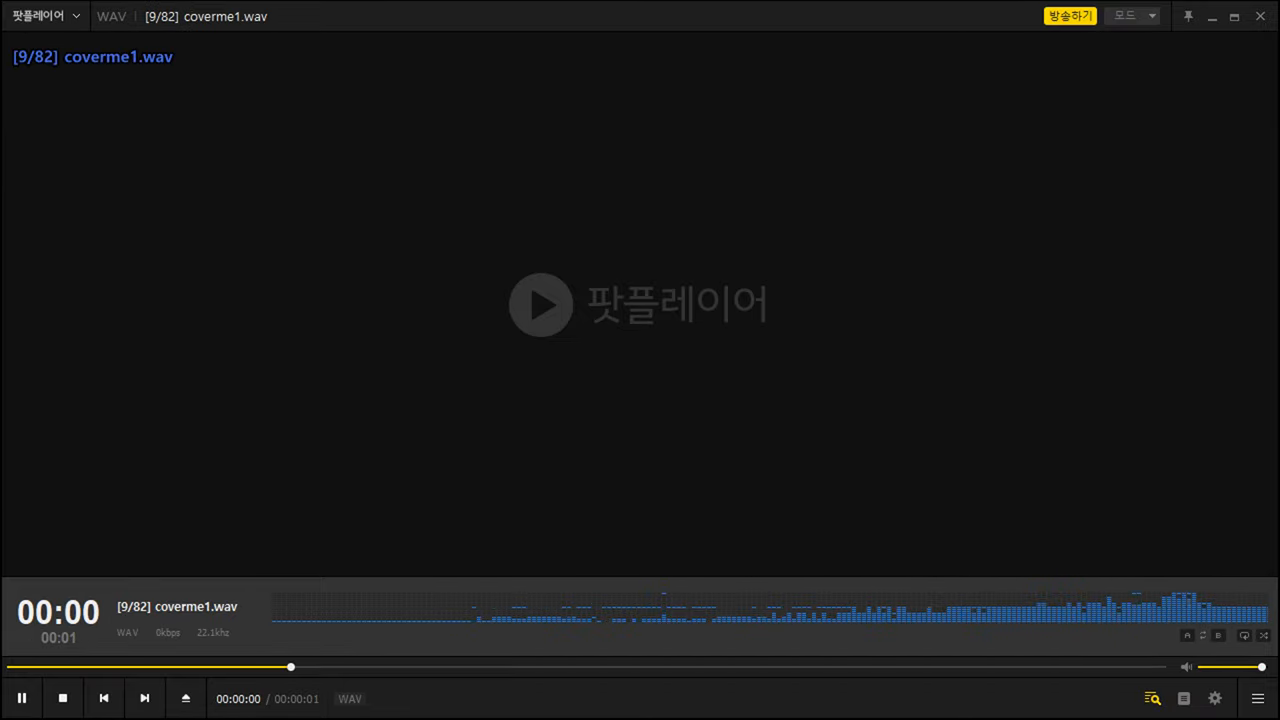
click(144, 698)
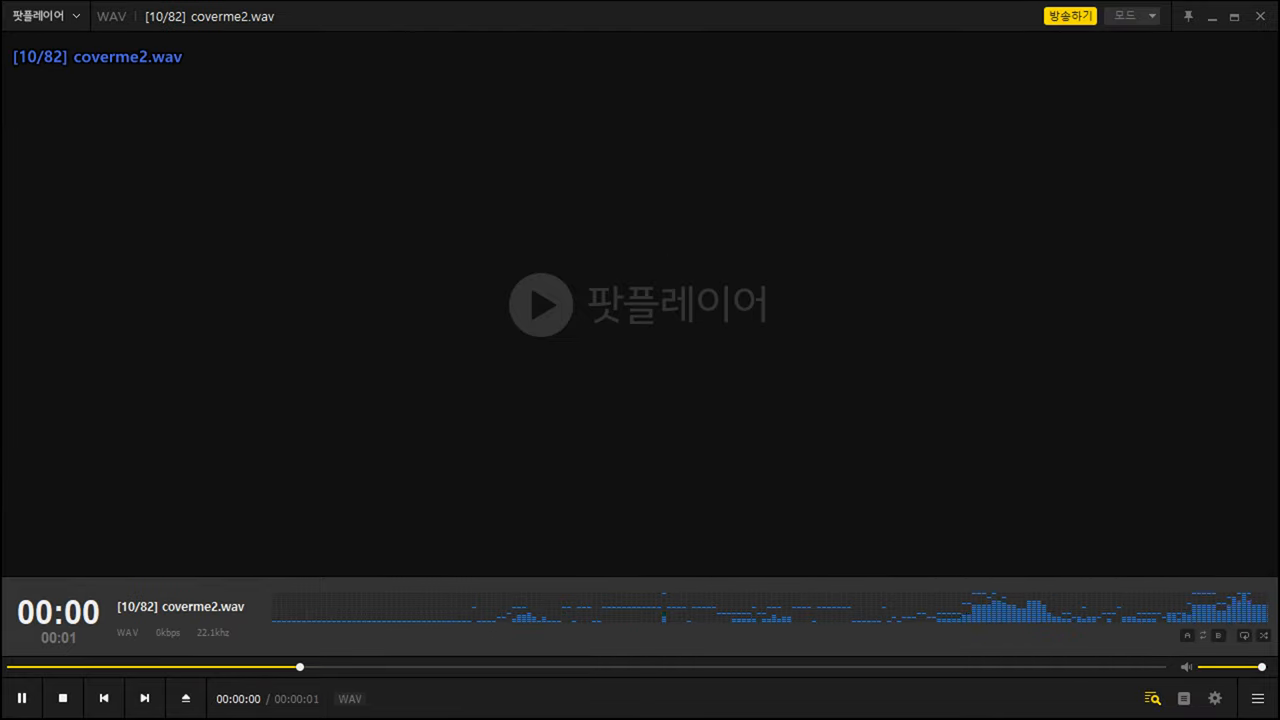
click(144, 698)
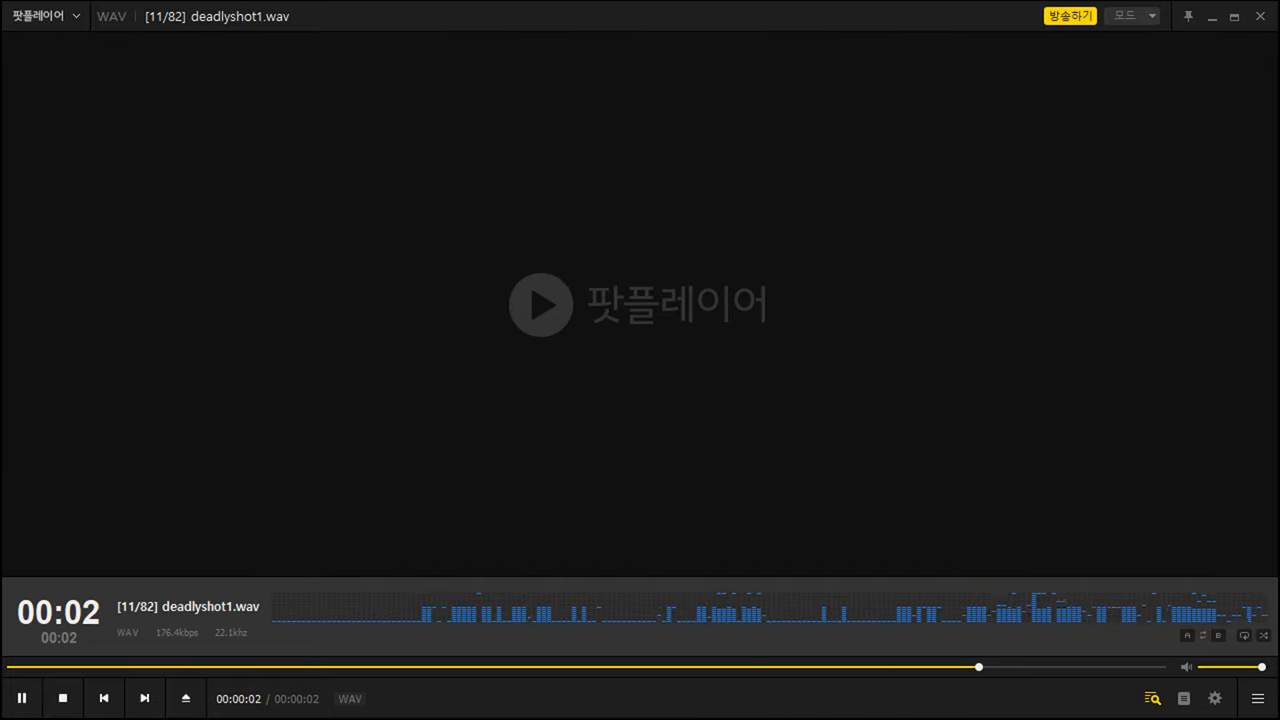
click(144, 698)
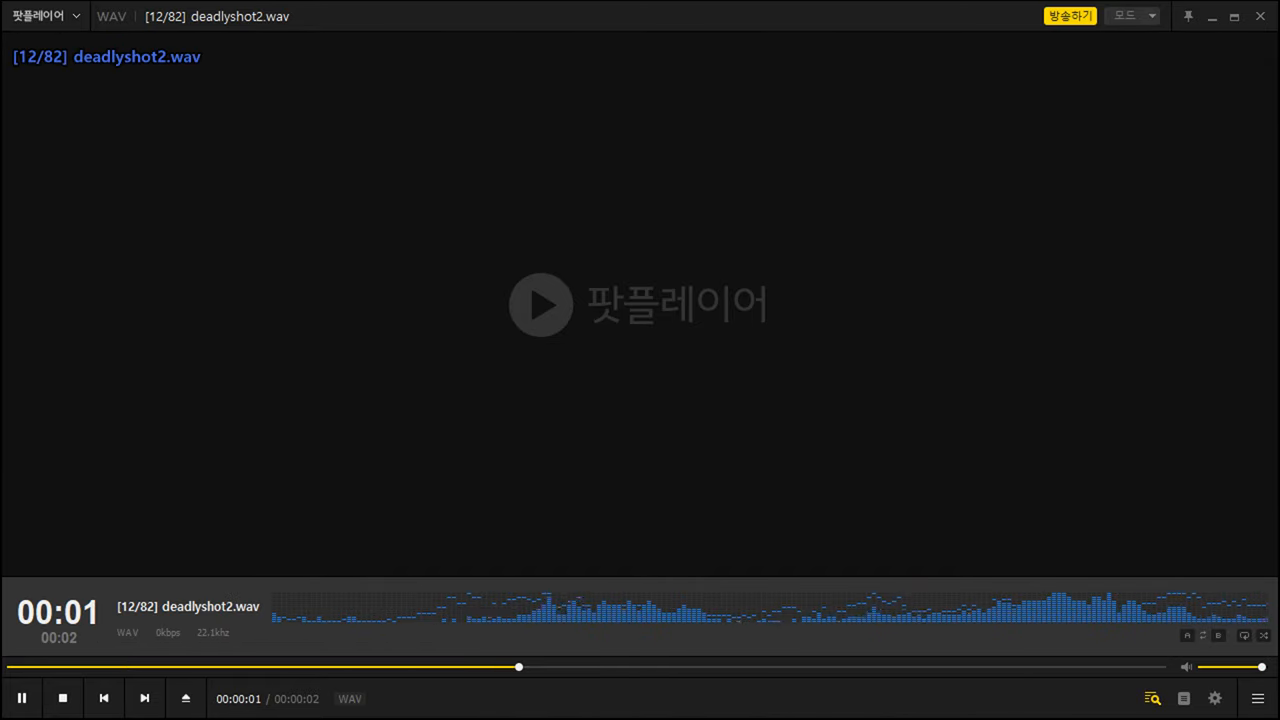
click(144, 698)
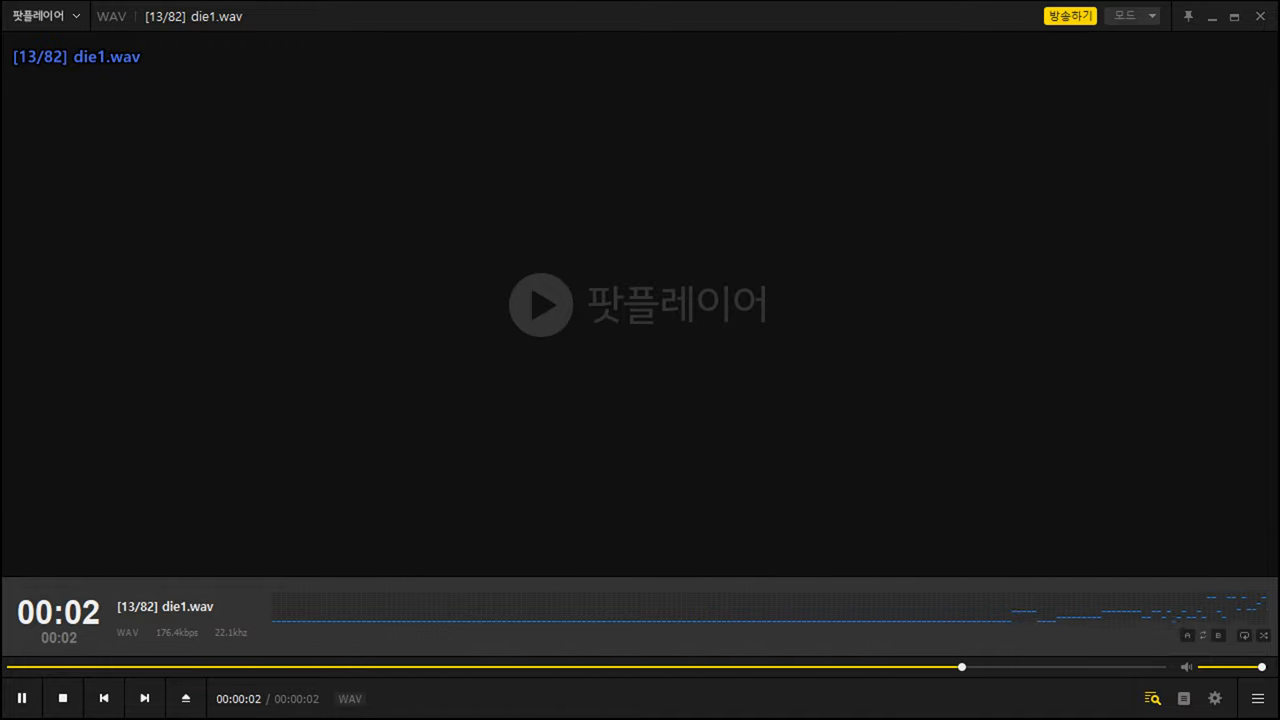
- Advance past the enemydown, enemys and energyfield clips to evolution2.wav, track 22
click(144, 698)
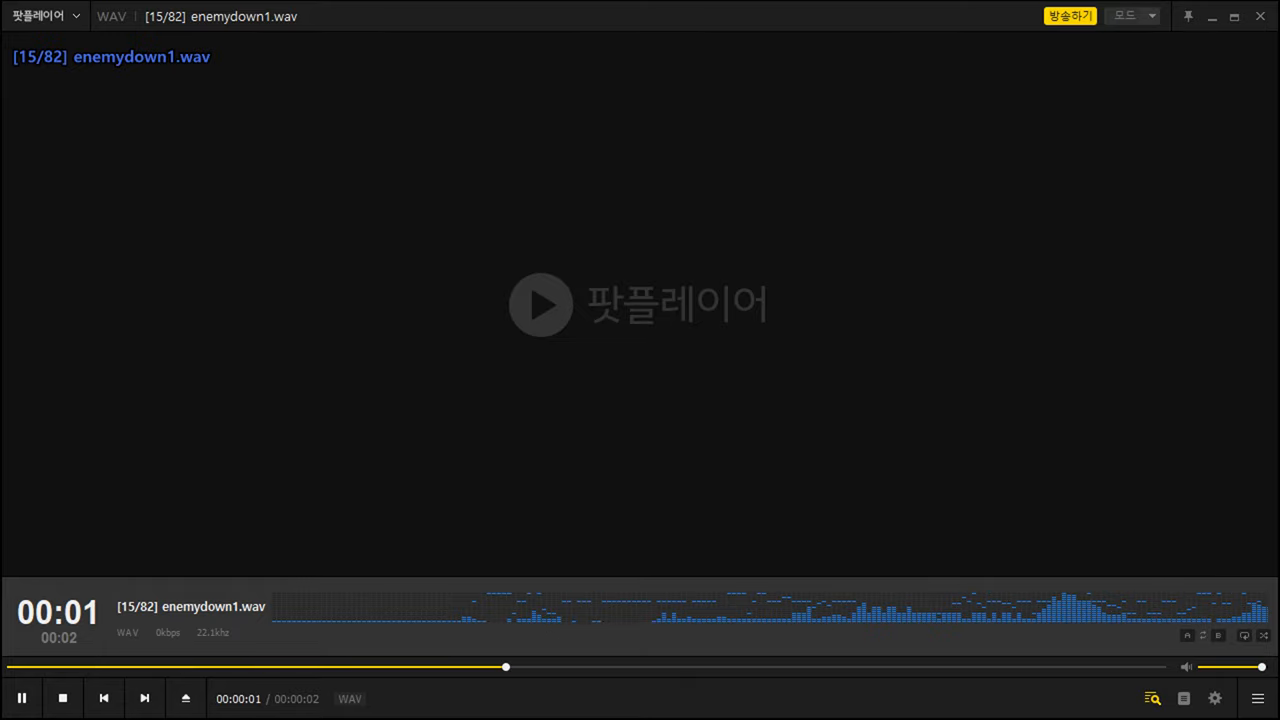
click(144, 698)
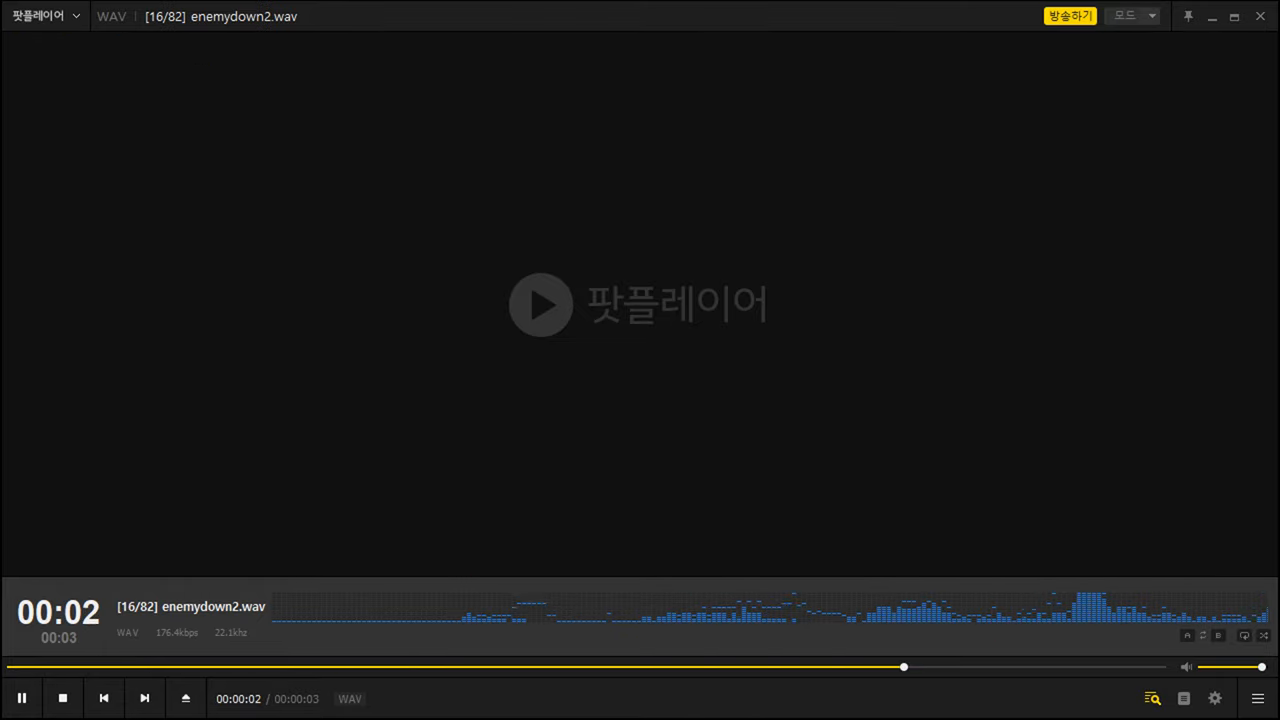
click(144, 698)
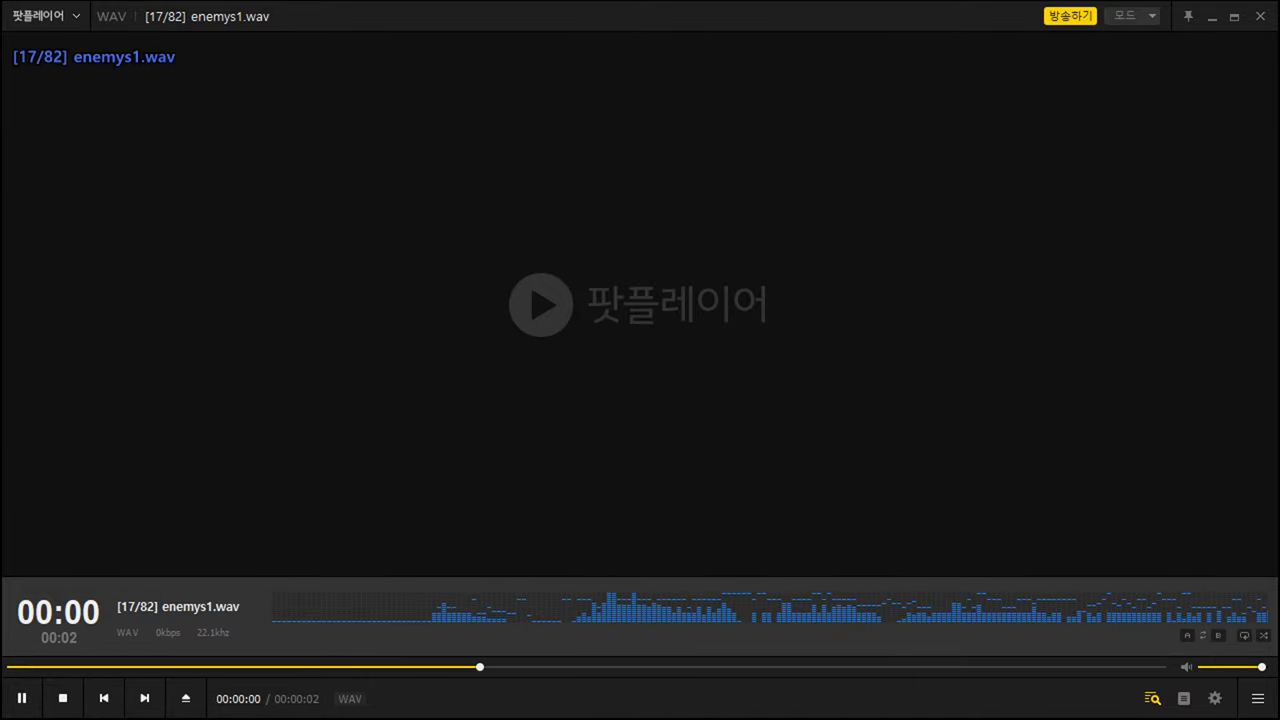
click(144, 698)
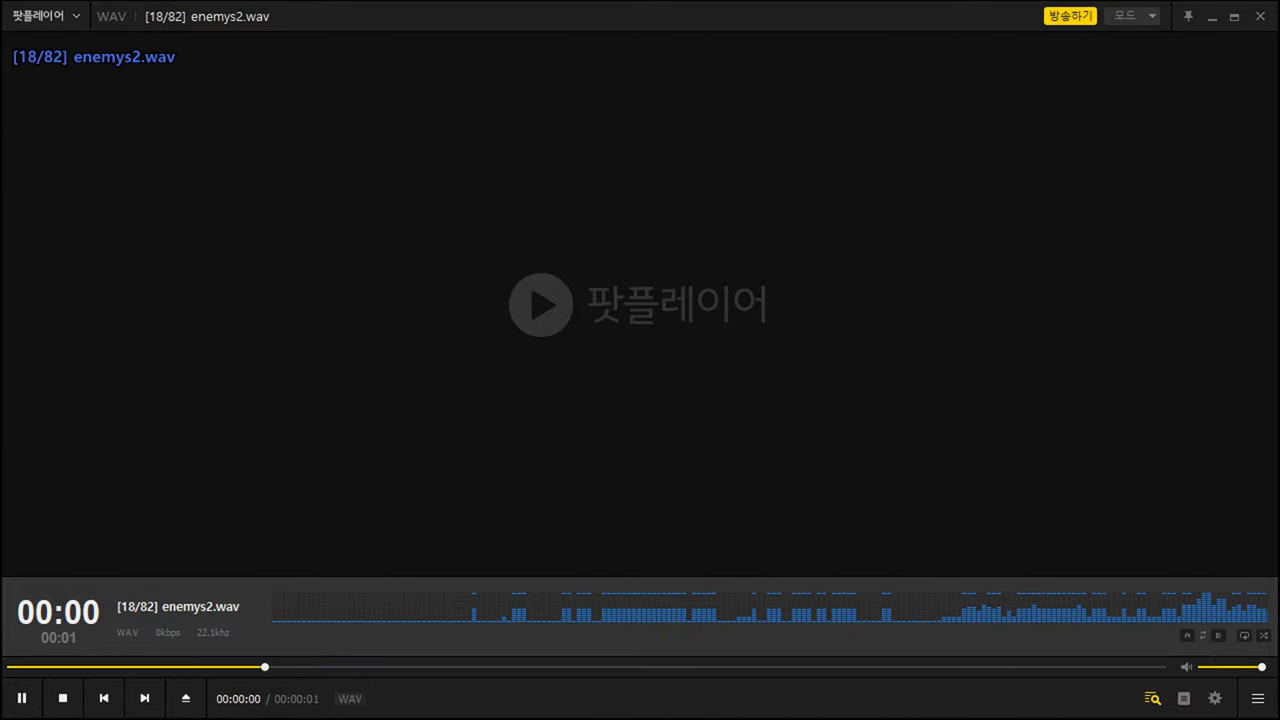
click(144, 698)
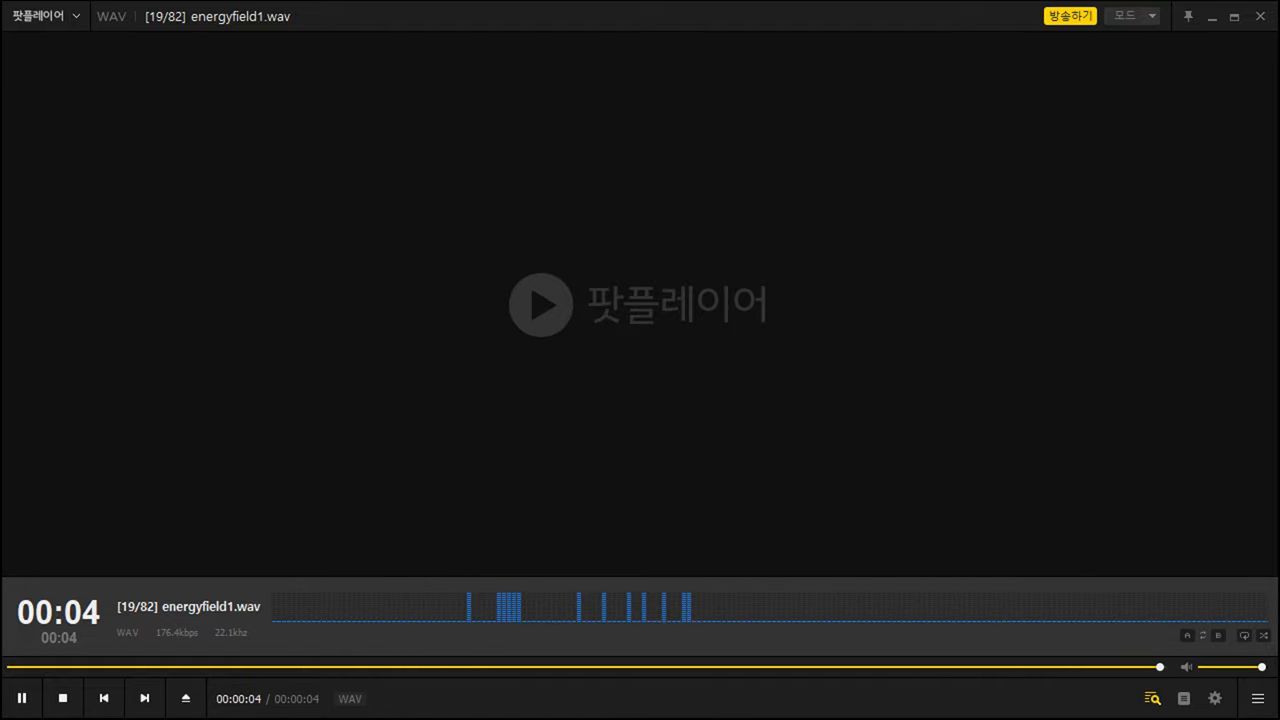
click(144, 698)
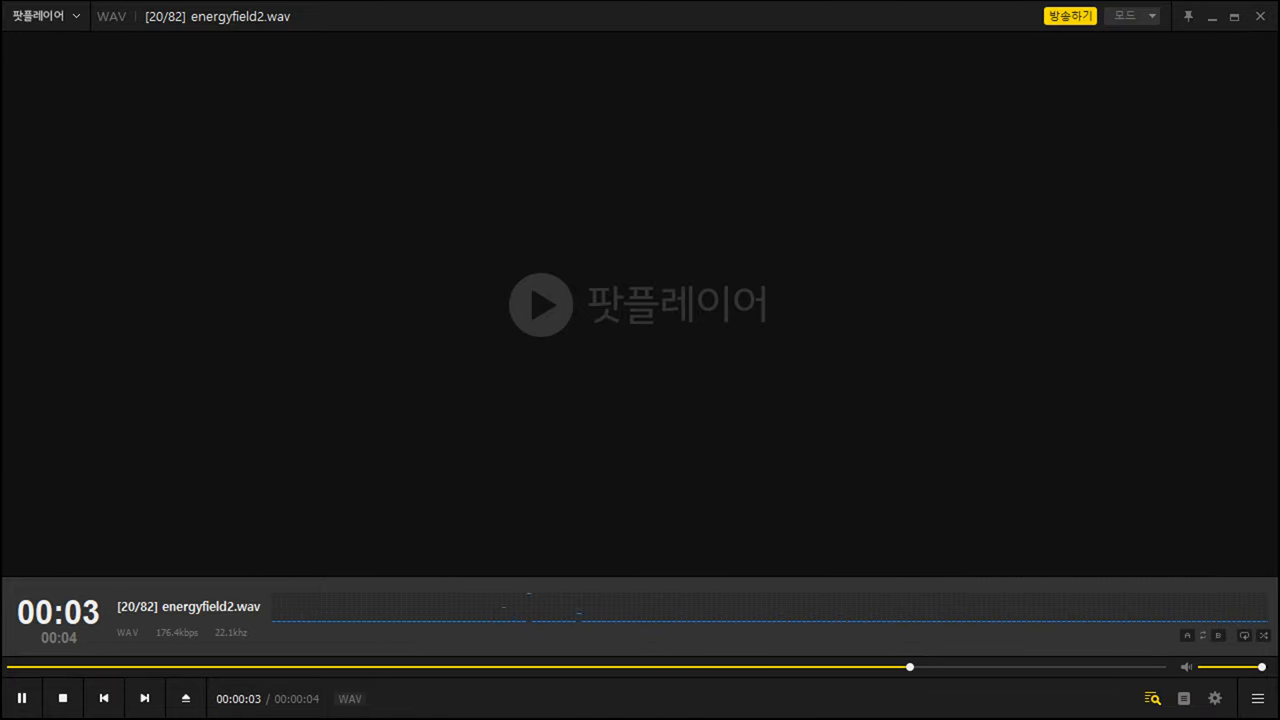
click(144, 698)
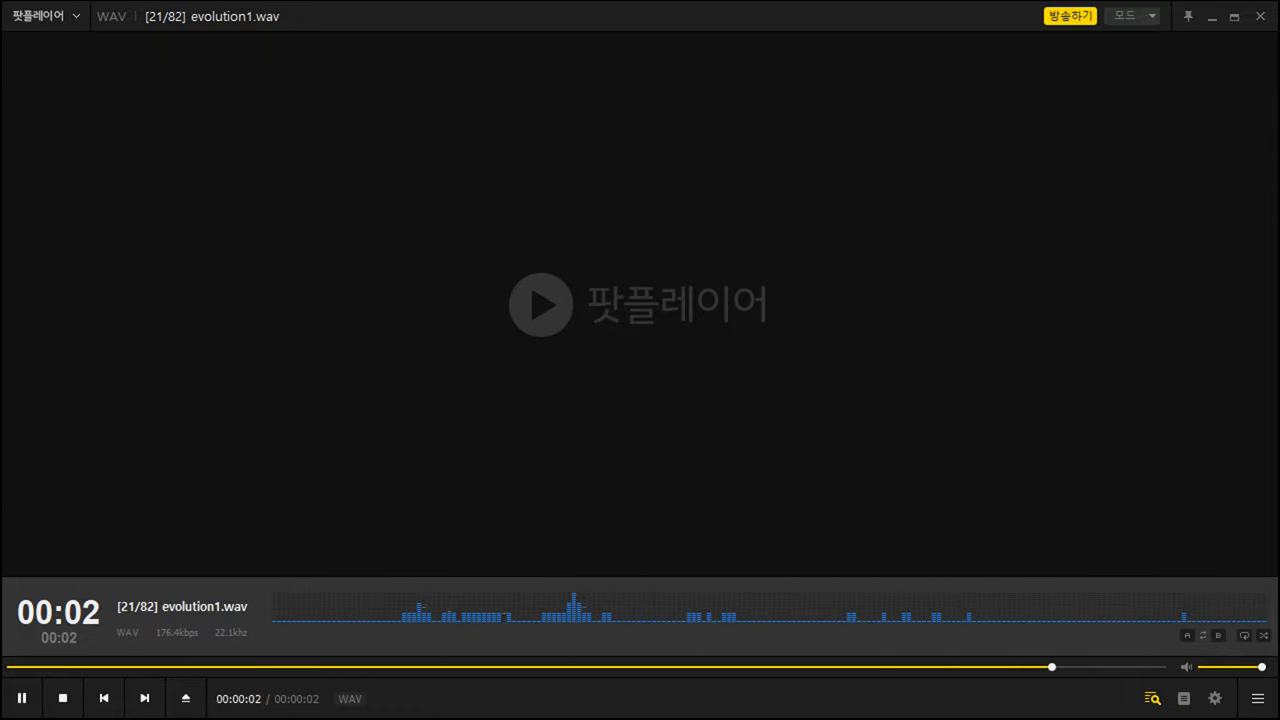
click(144, 698)
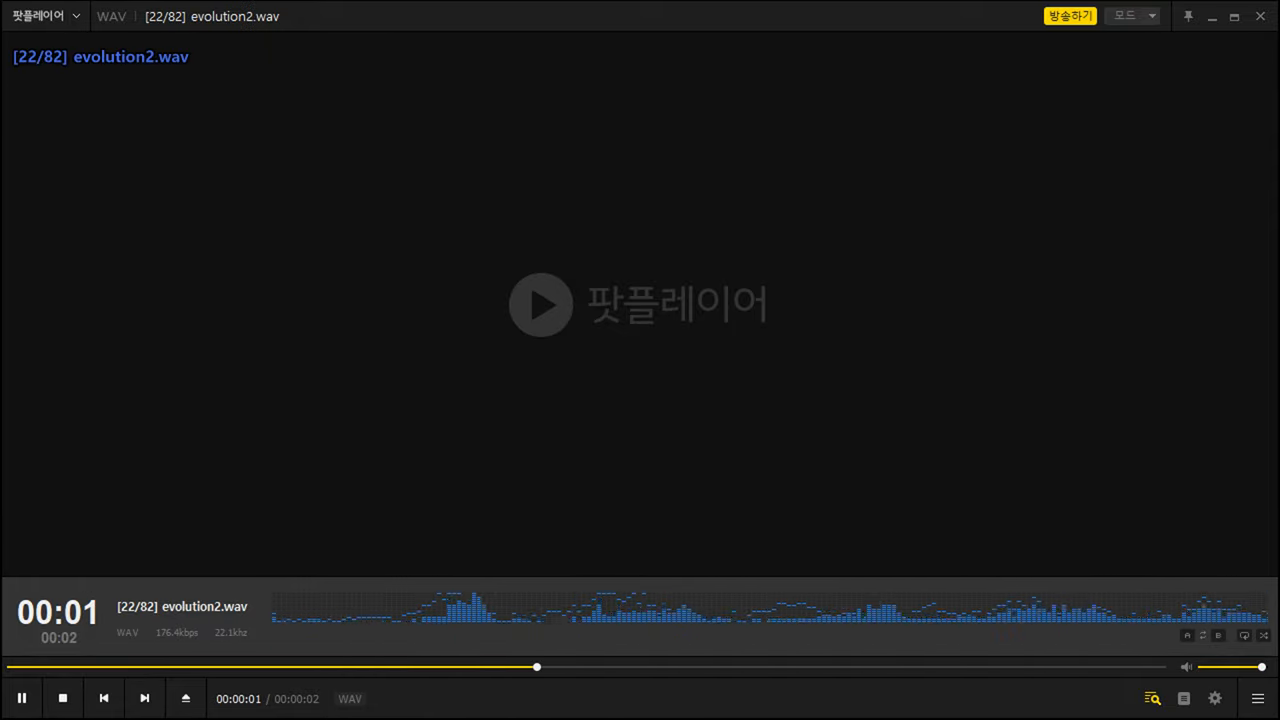
- Skip forward through the playlist from evolution2.wav up to getout2.wav, track 39
click(144, 698)
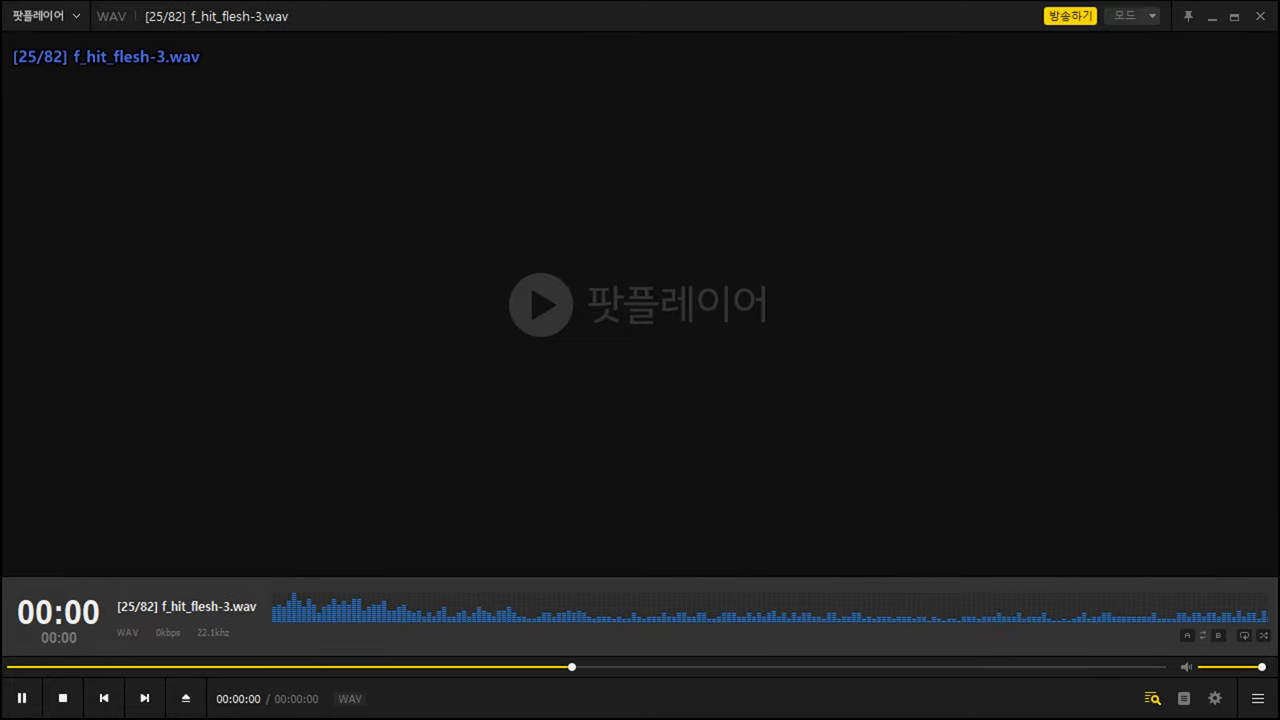
click(144, 698)
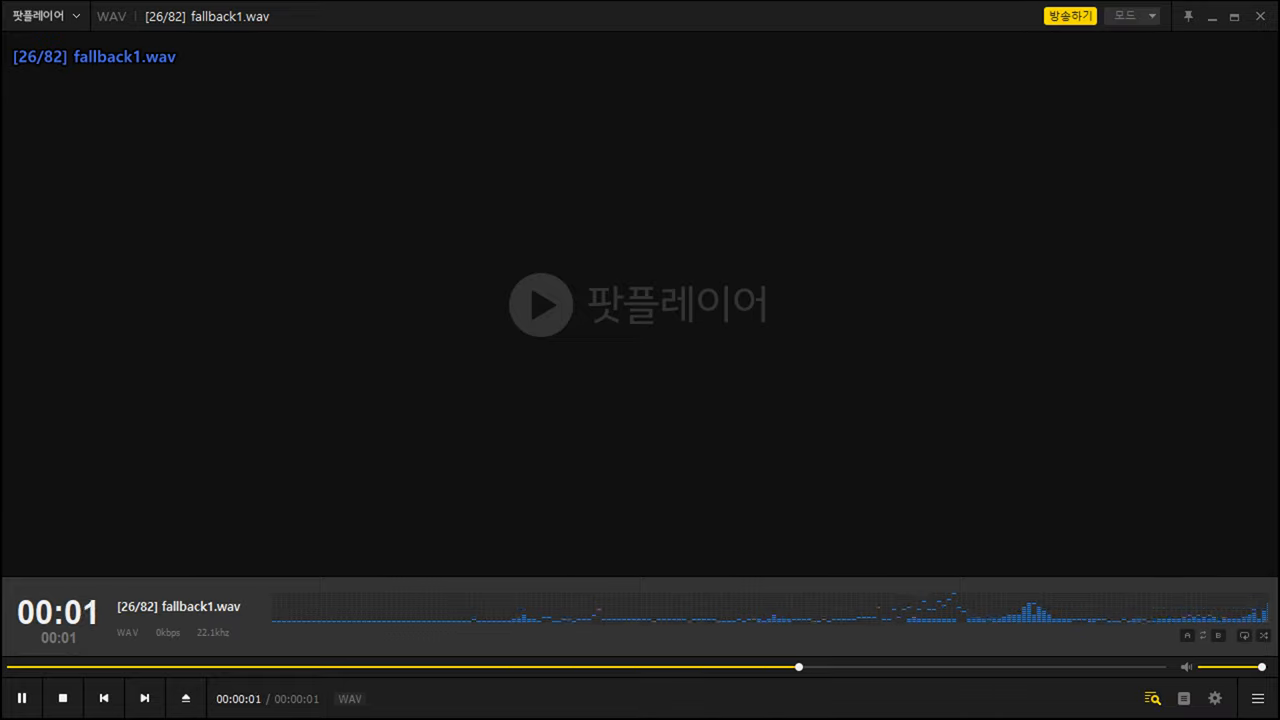
click(144, 698)
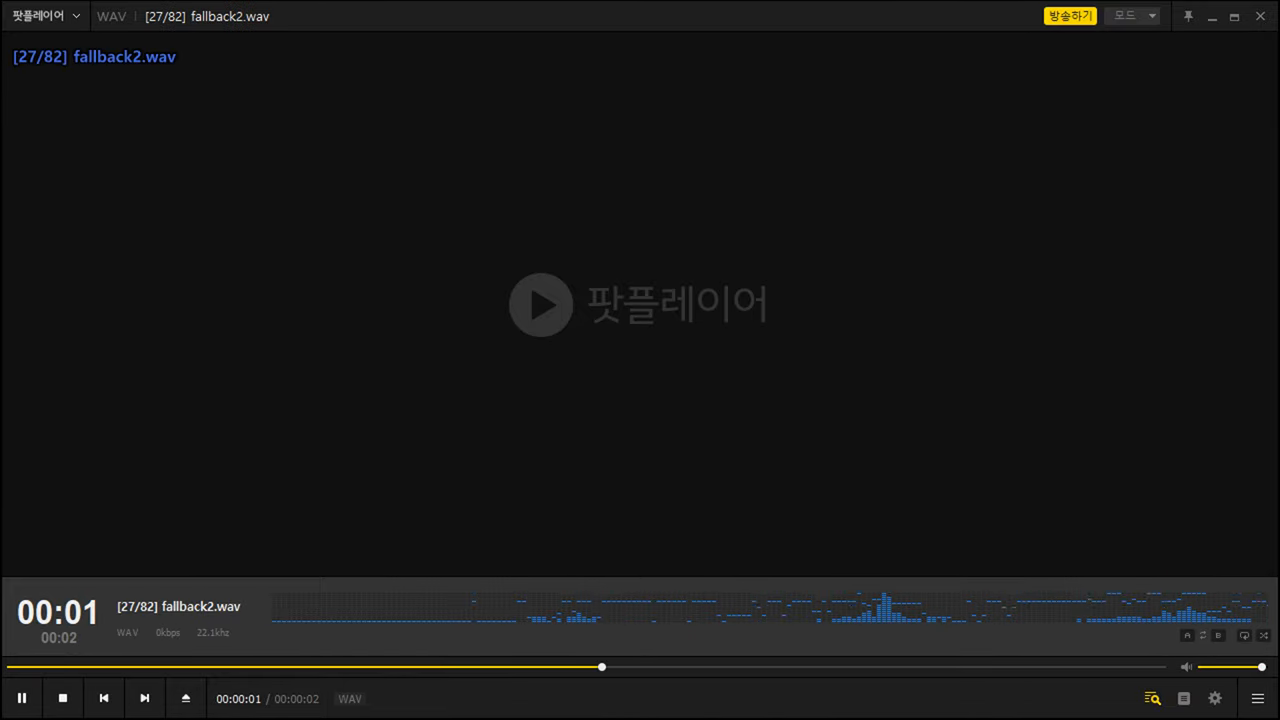
click(144, 698)
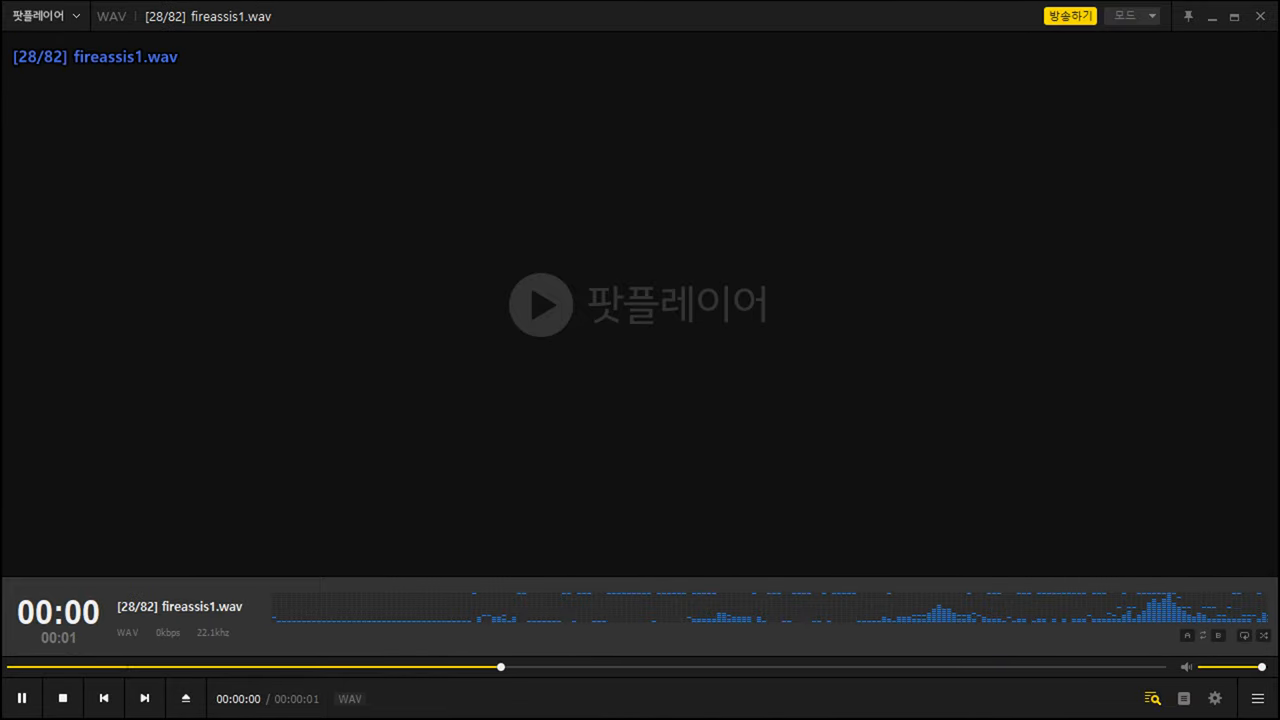
click(144, 698)
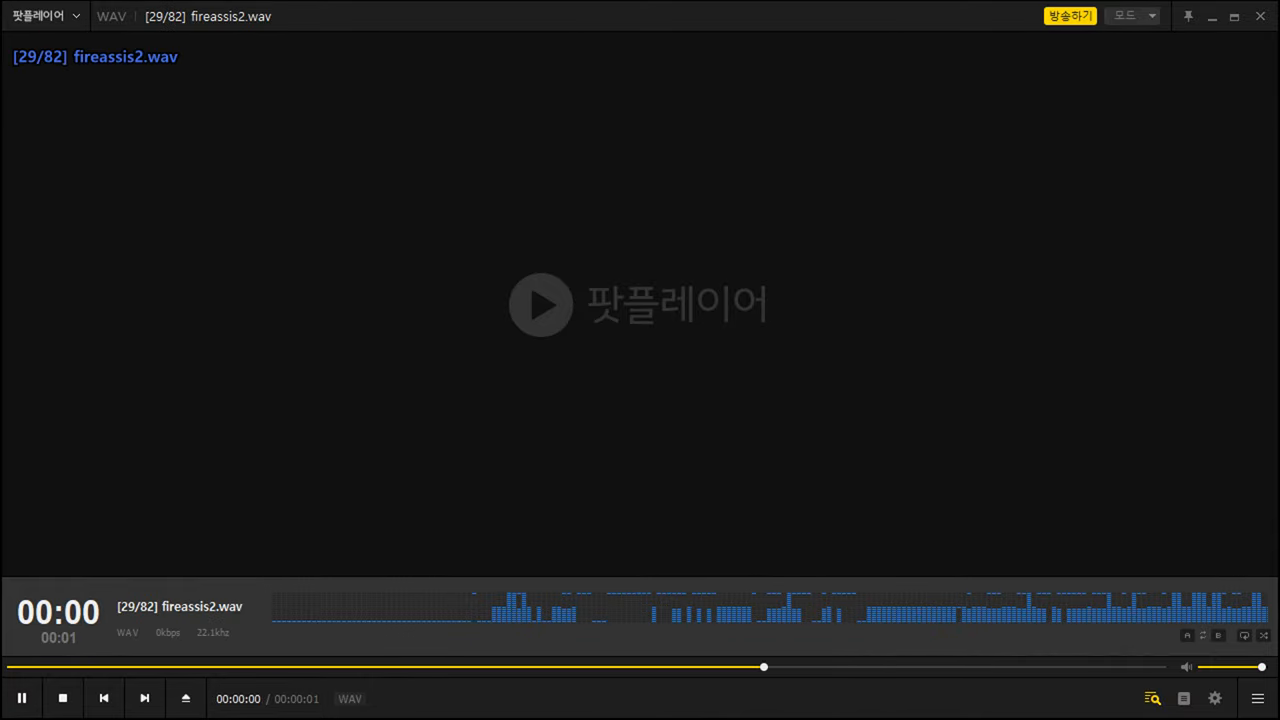
click(144, 696)
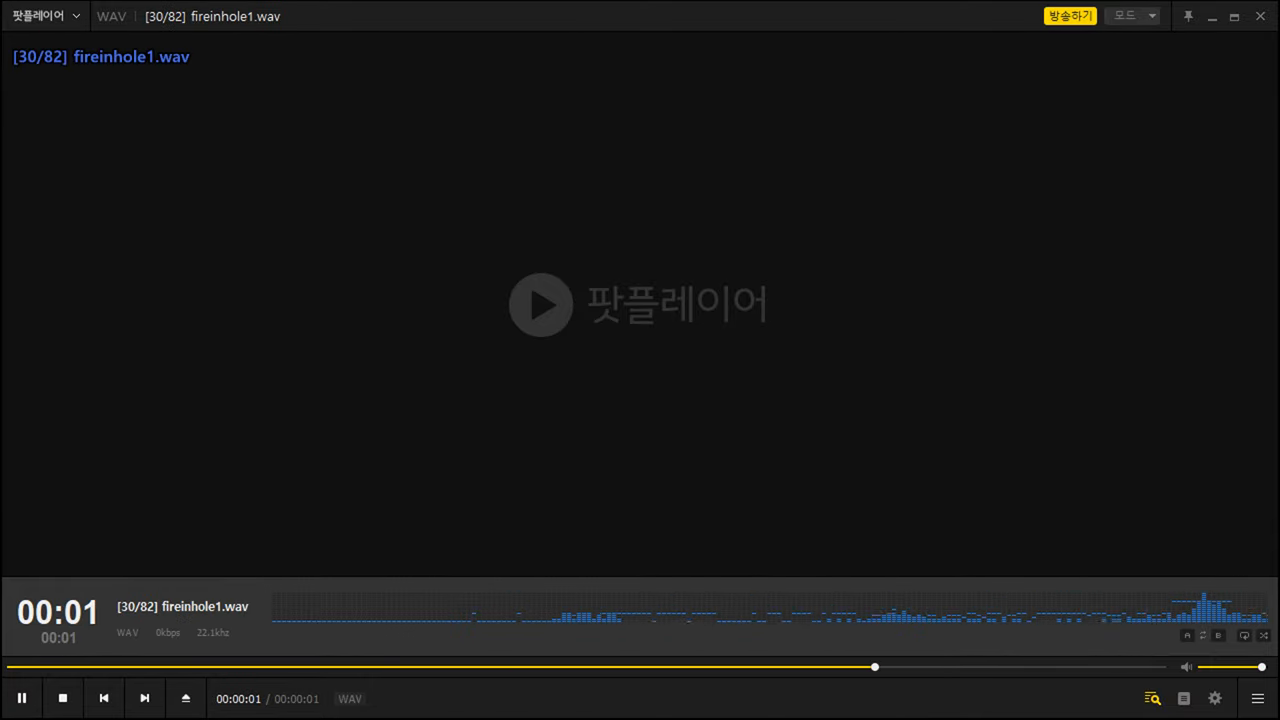
click(144, 698)
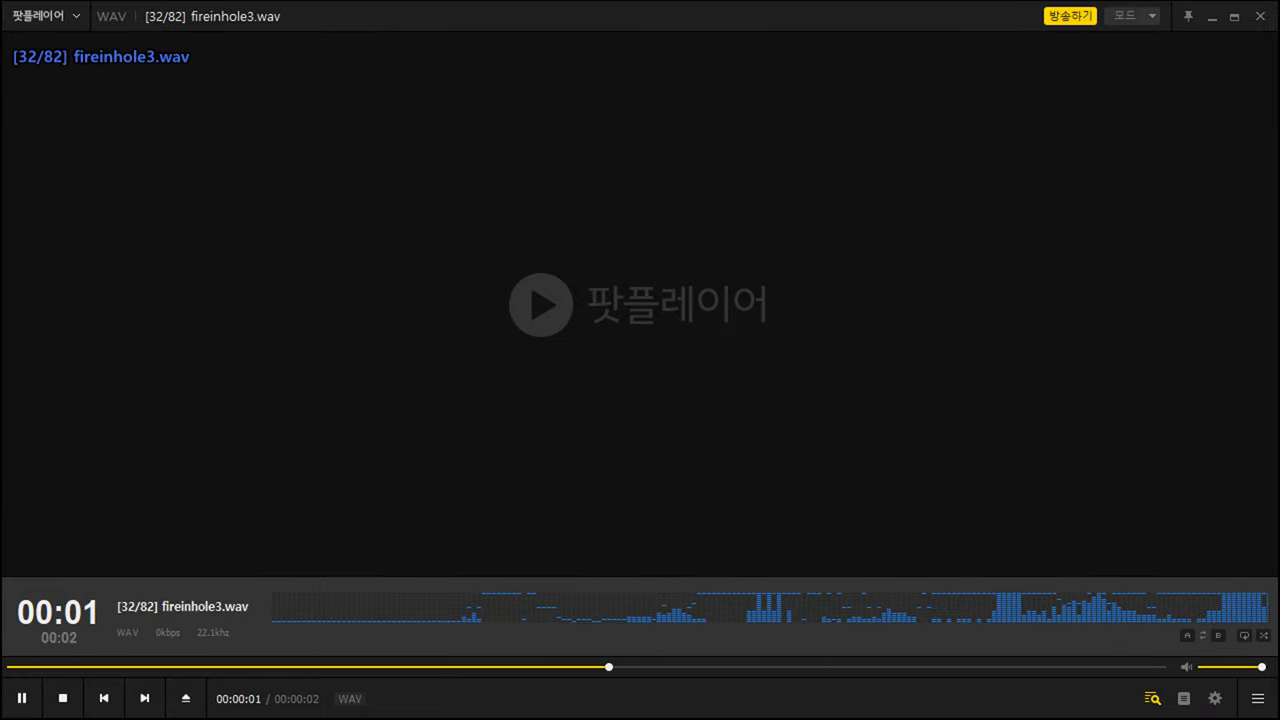
click(144, 698)
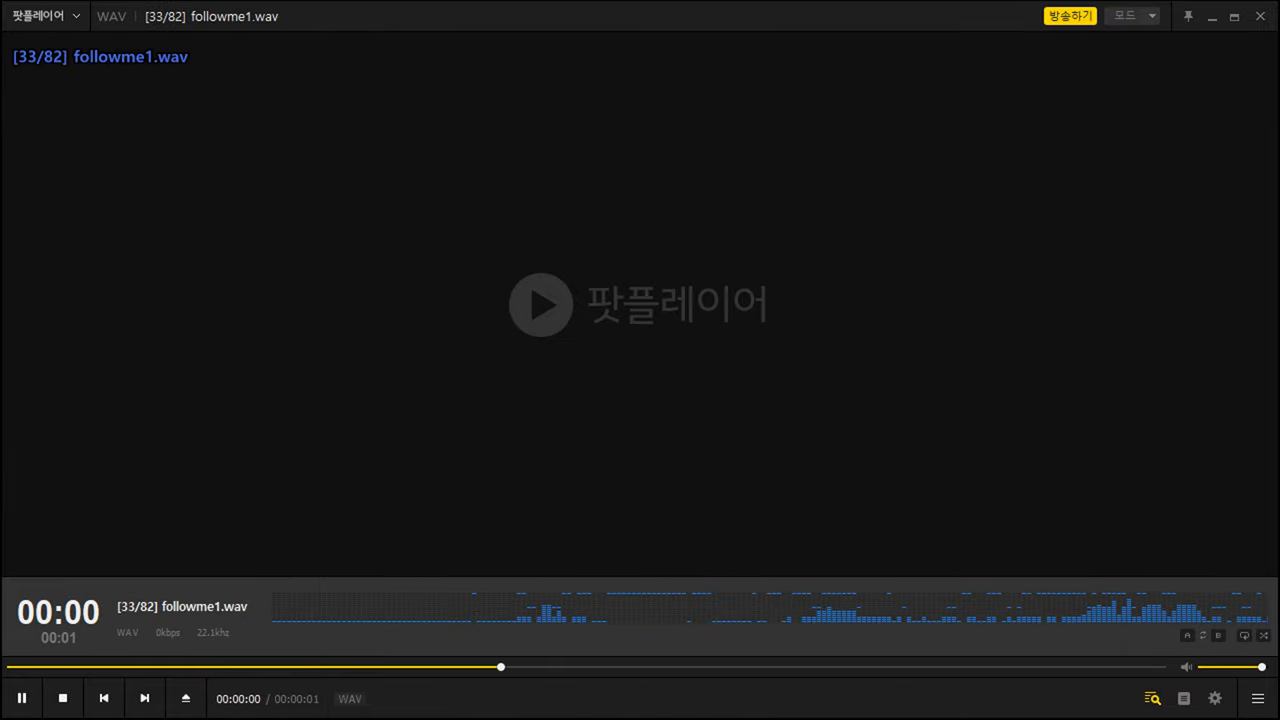
click(144, 698)
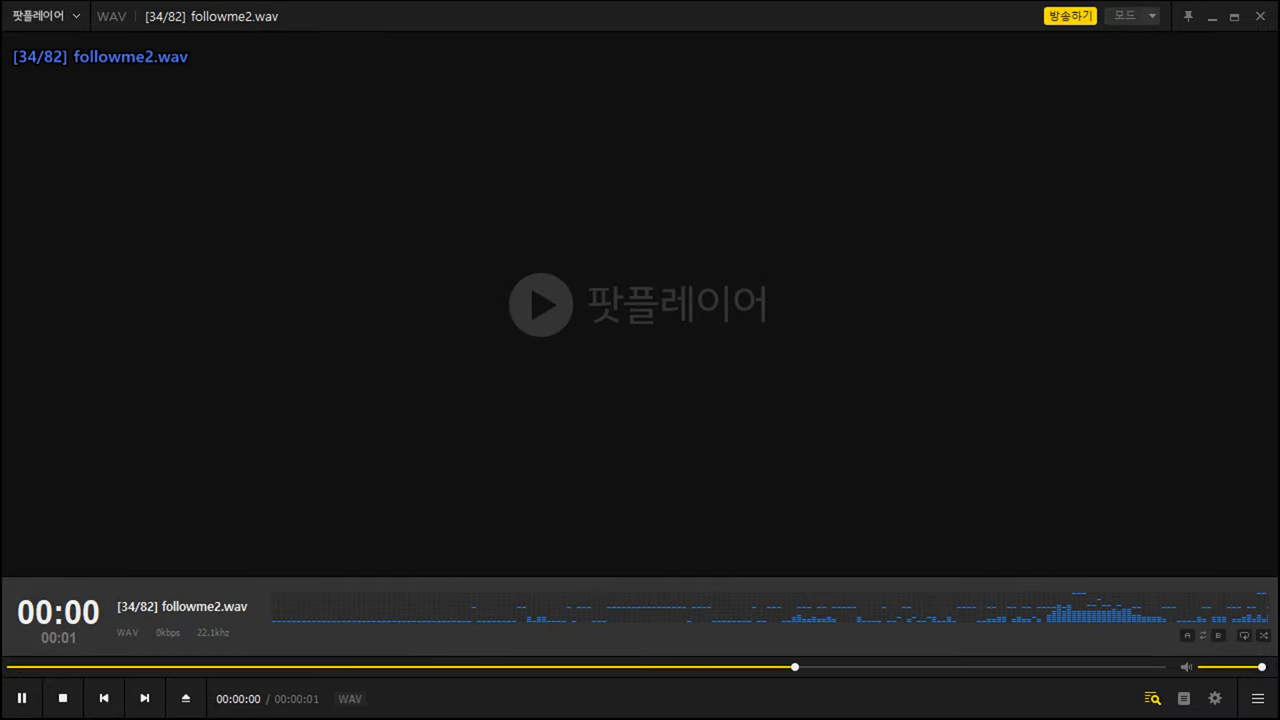
click(144, 698)
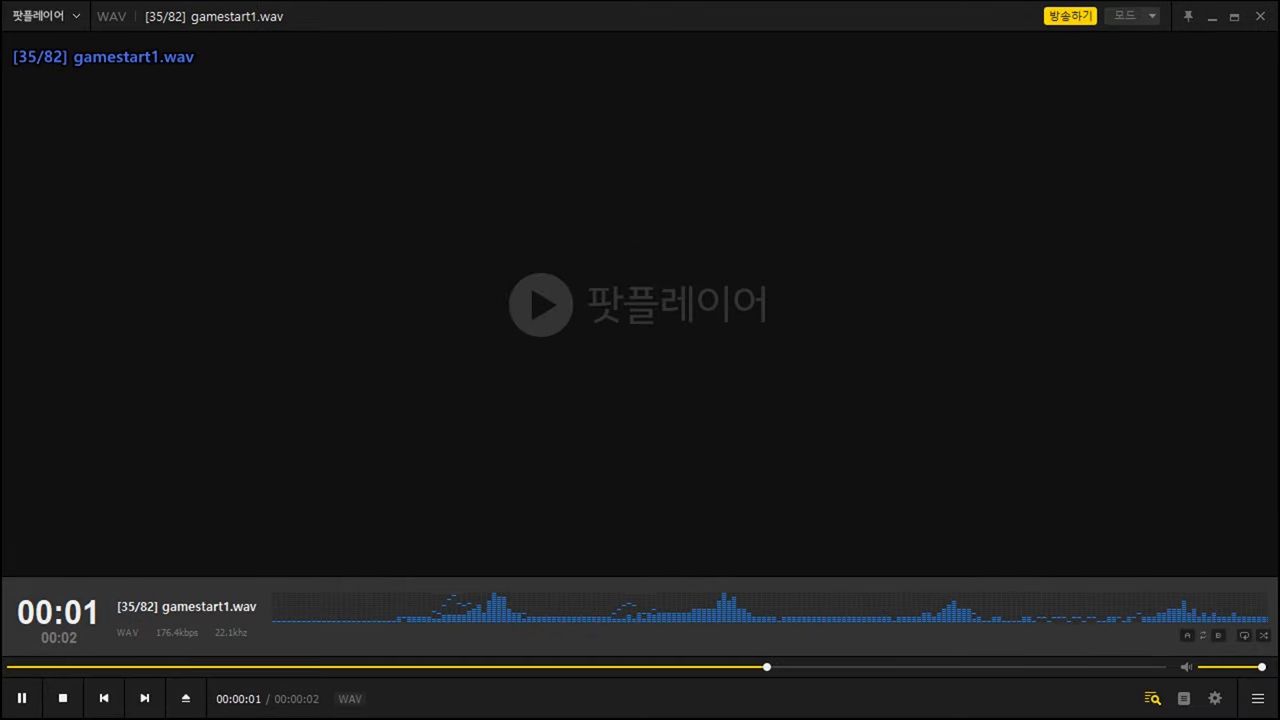
click(144, 698)
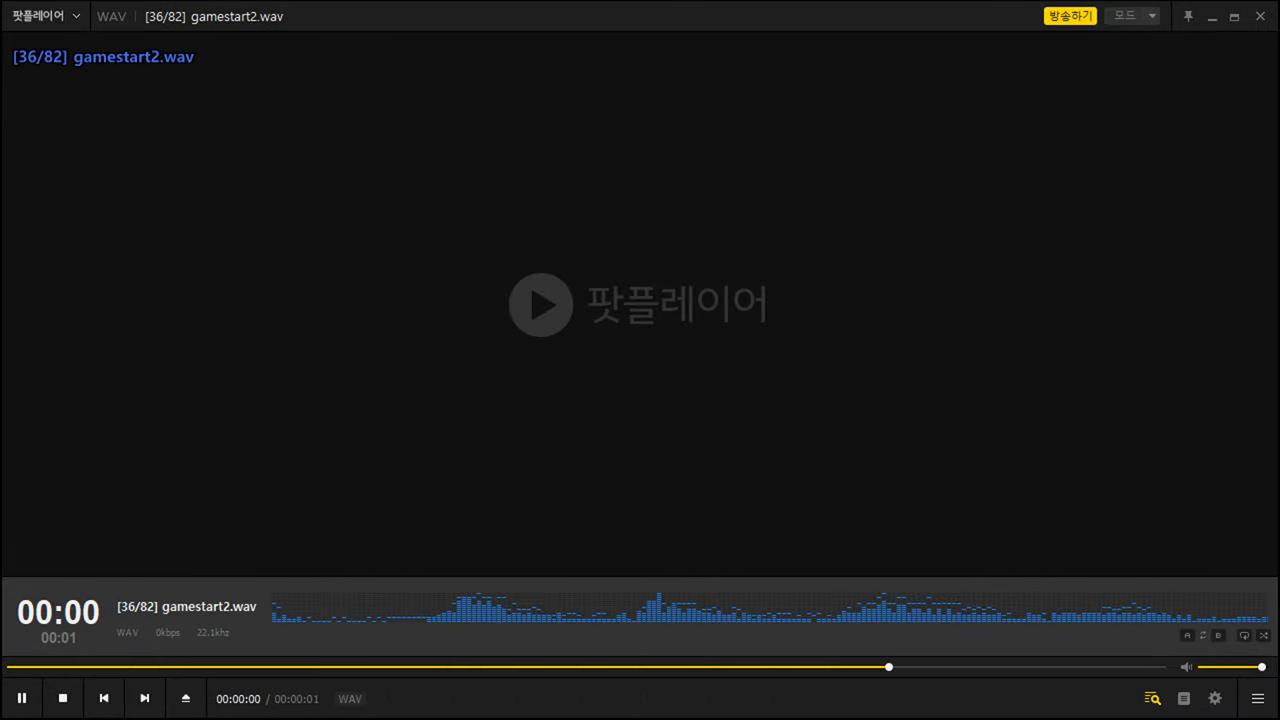
click(144, 698)
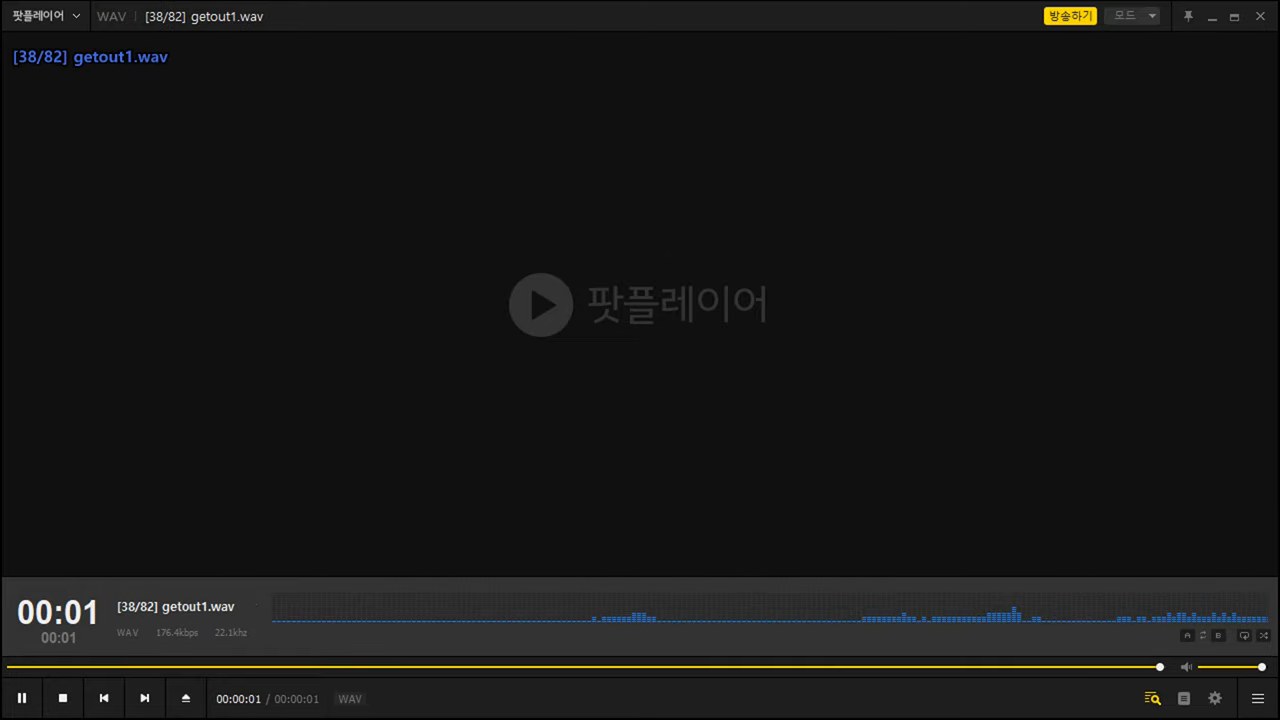
click(144, 698)
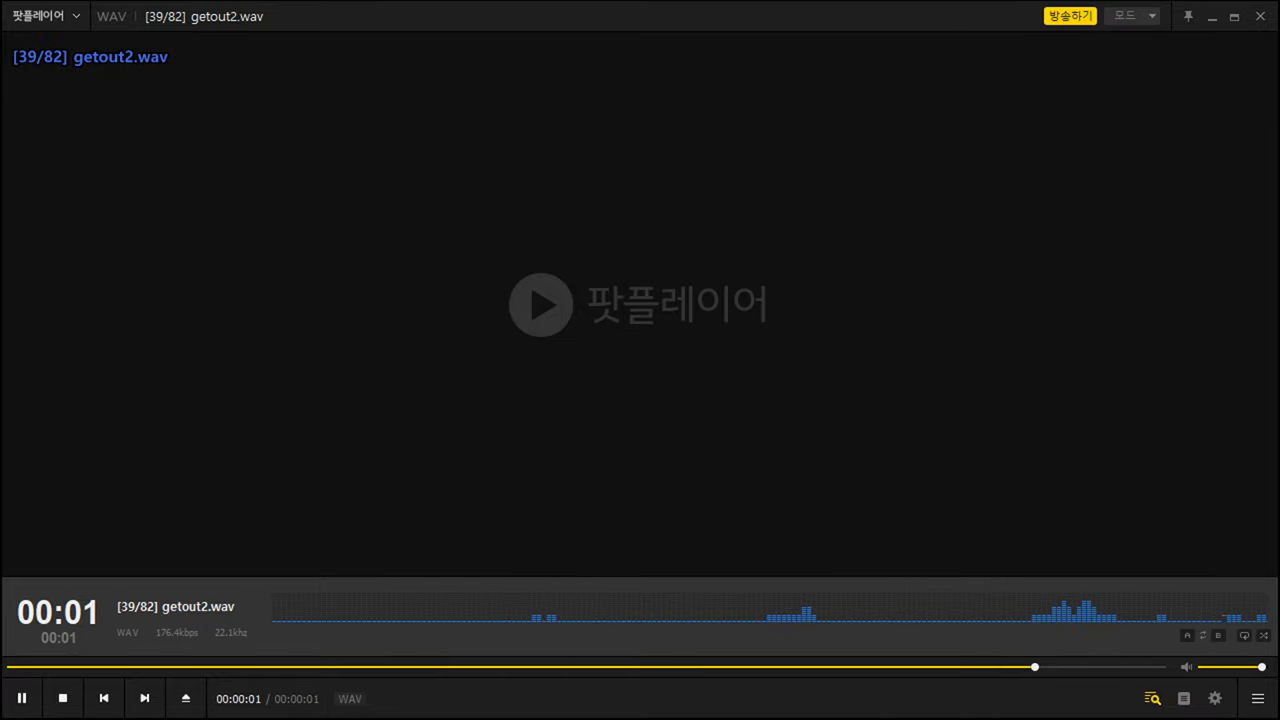
- Step through the go, headshot, help and lose clips past lose2.wav, track 49
click(144, 698)
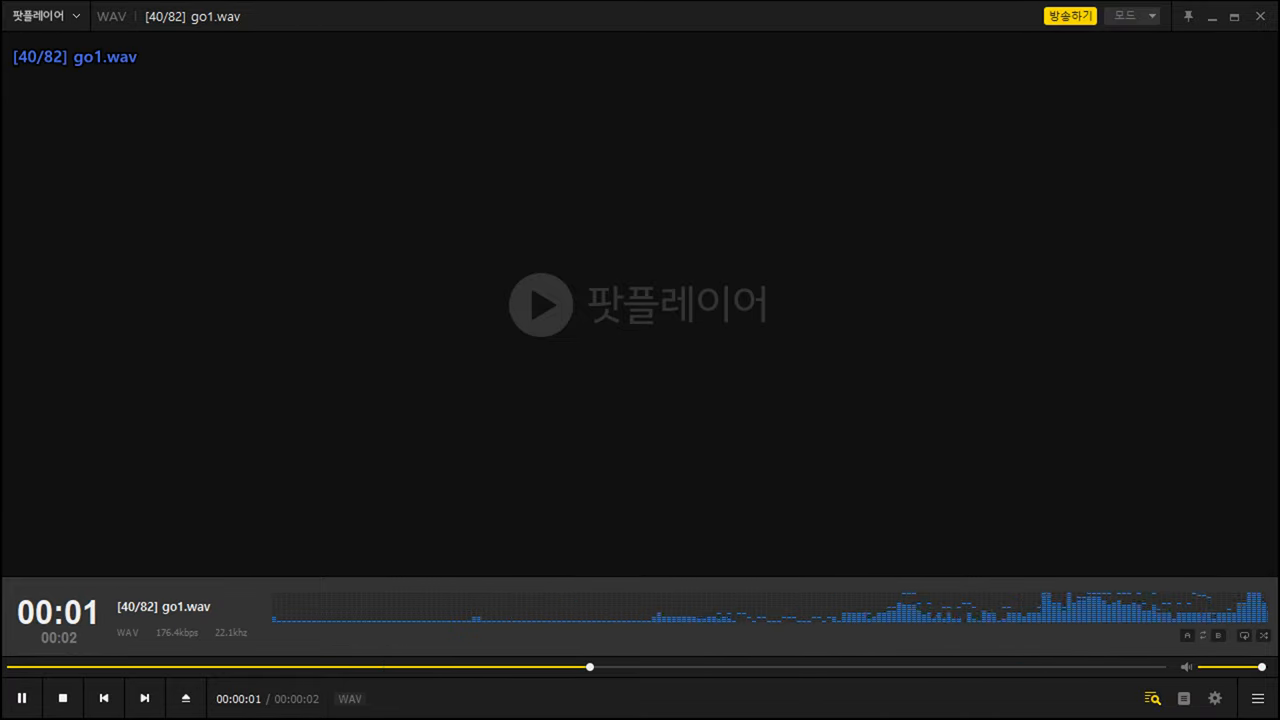
click(144, 698)
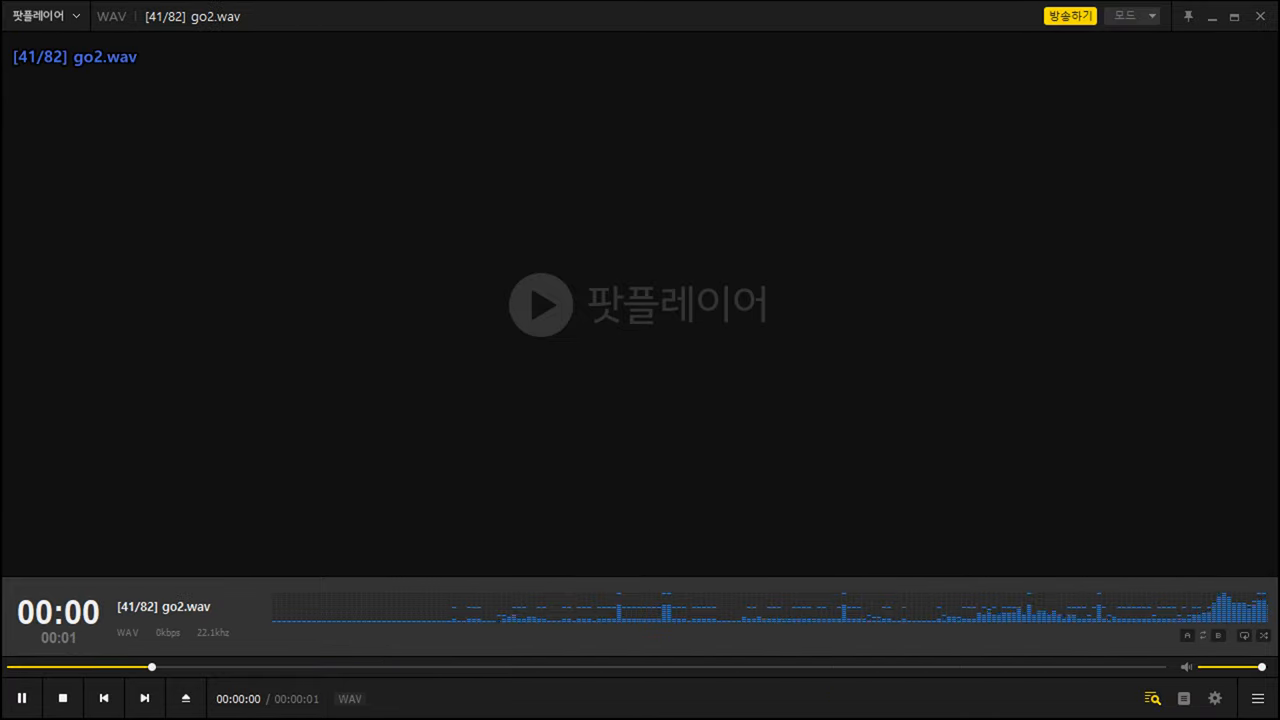
click(144, 698)
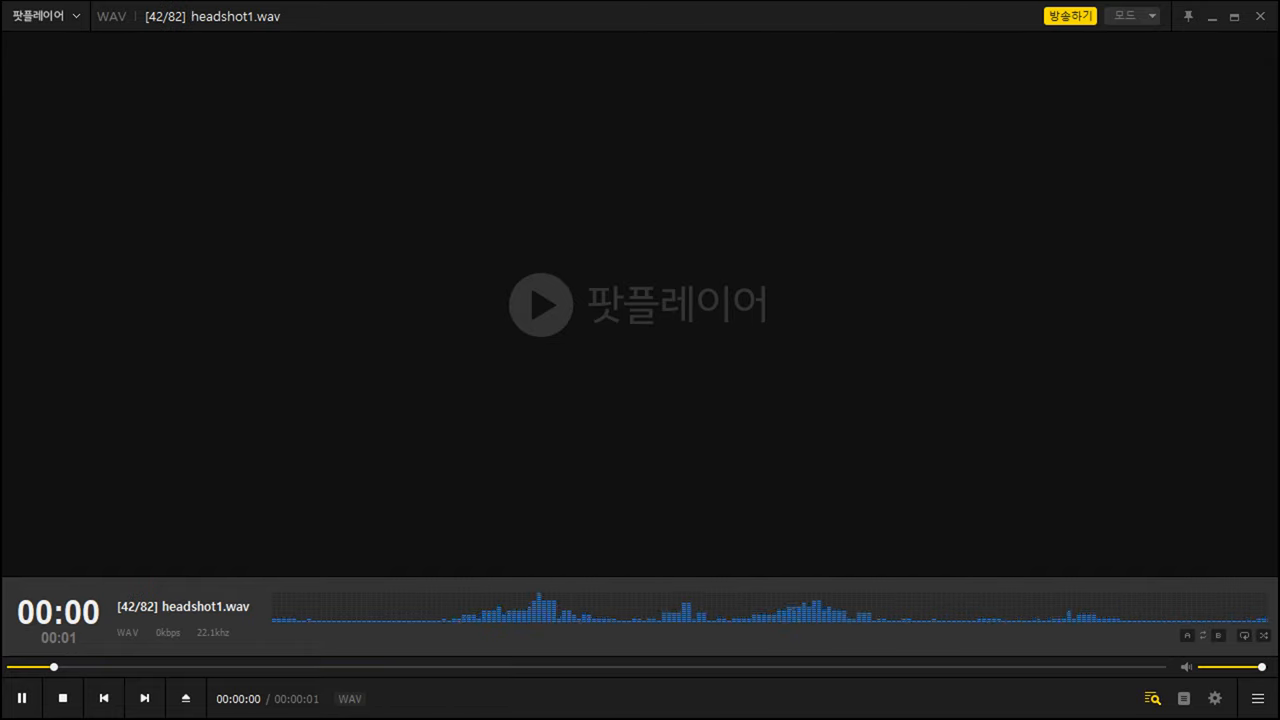
click(144, 698)
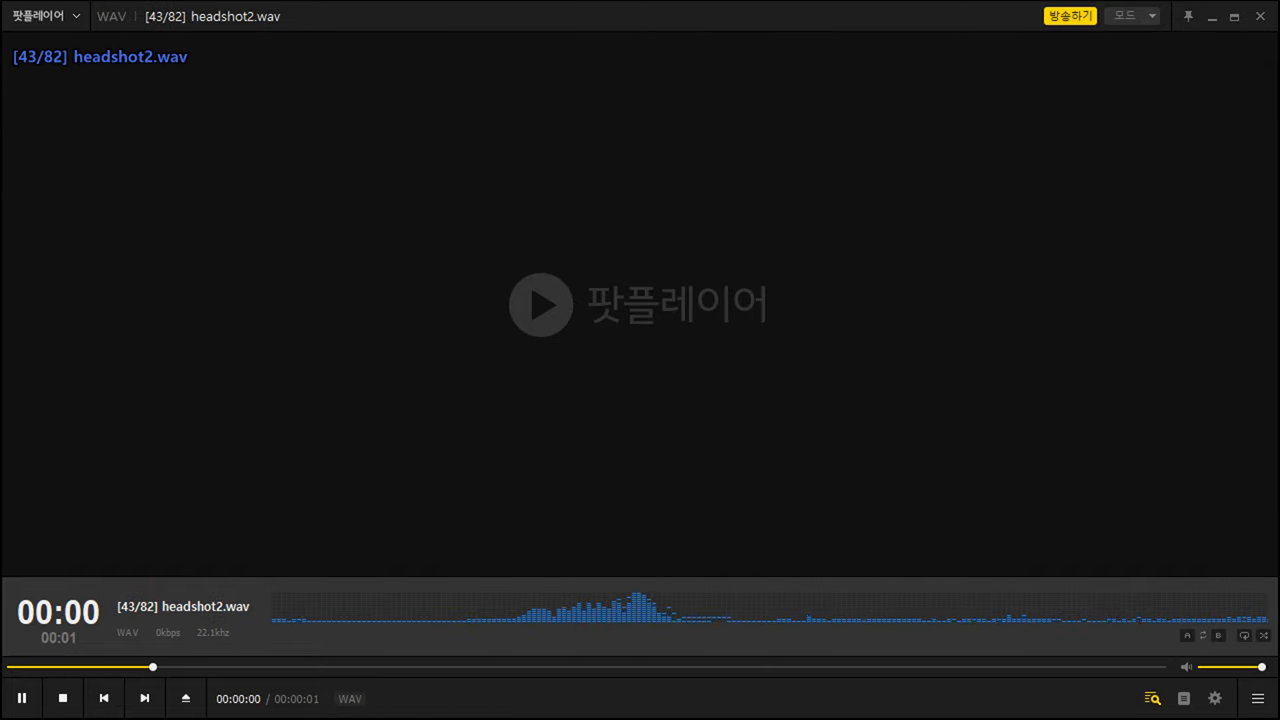
click(144, 698)
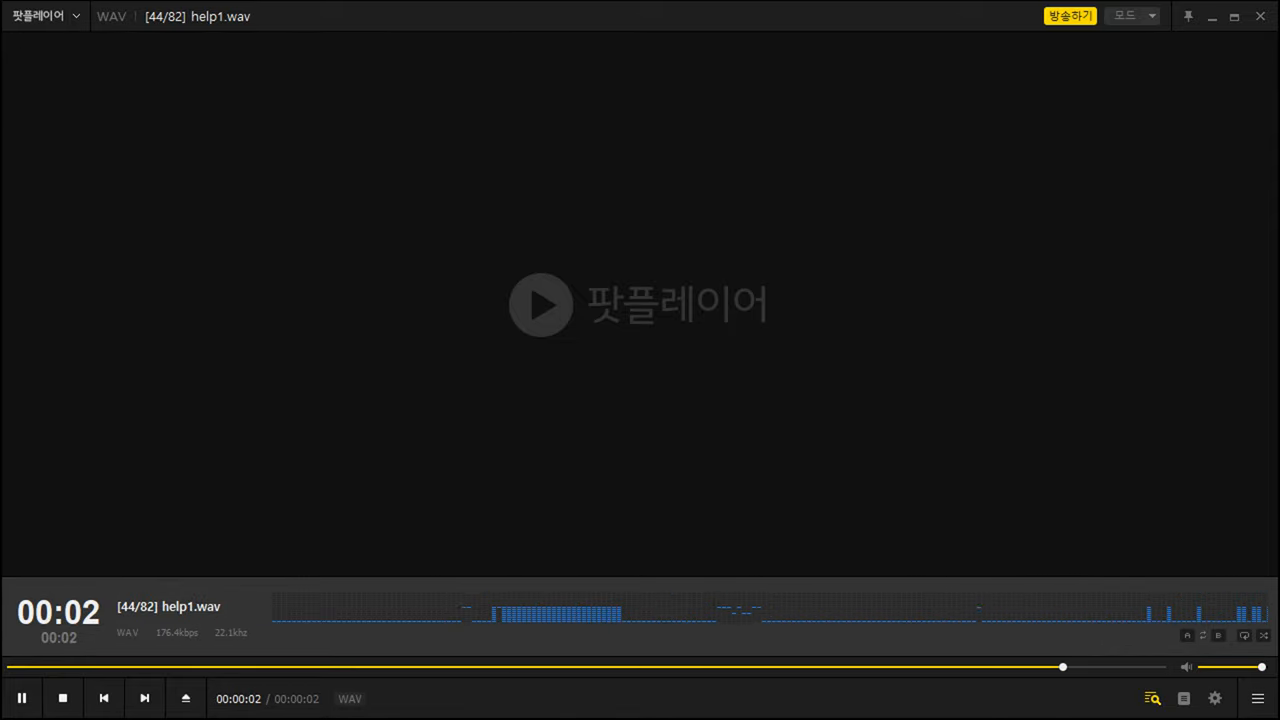
click(144, 698)
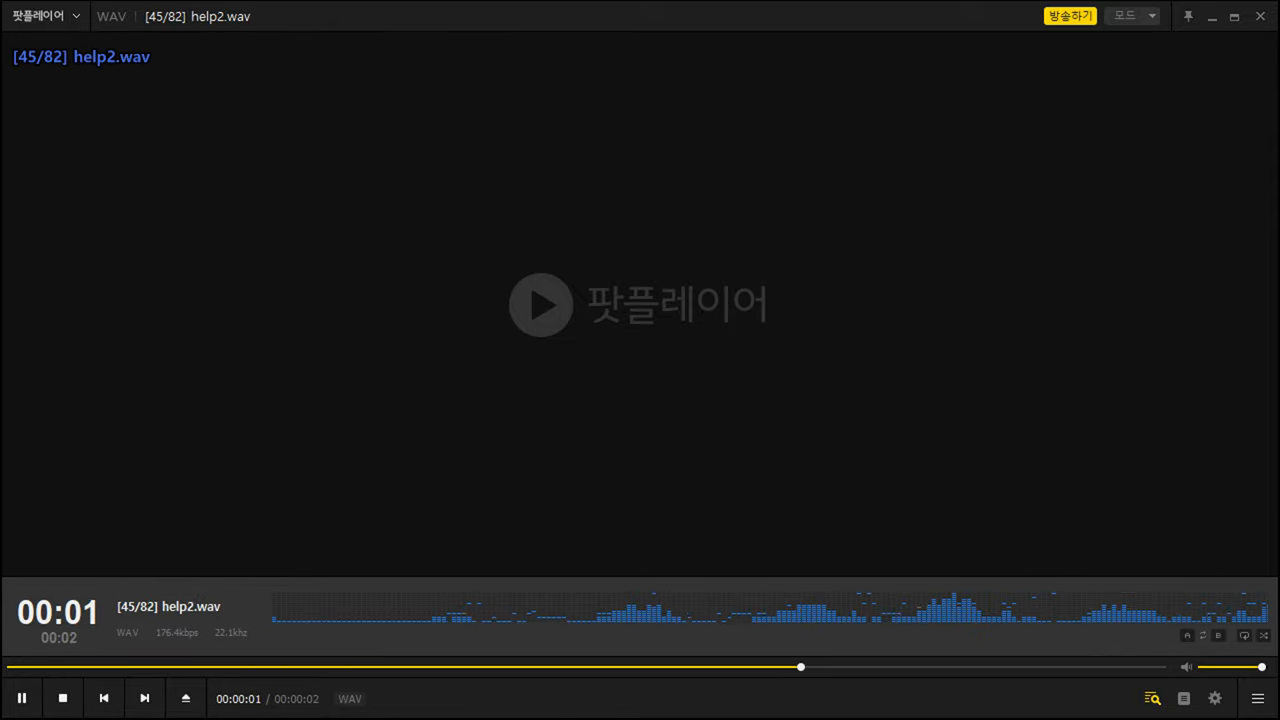
click(144, 698)
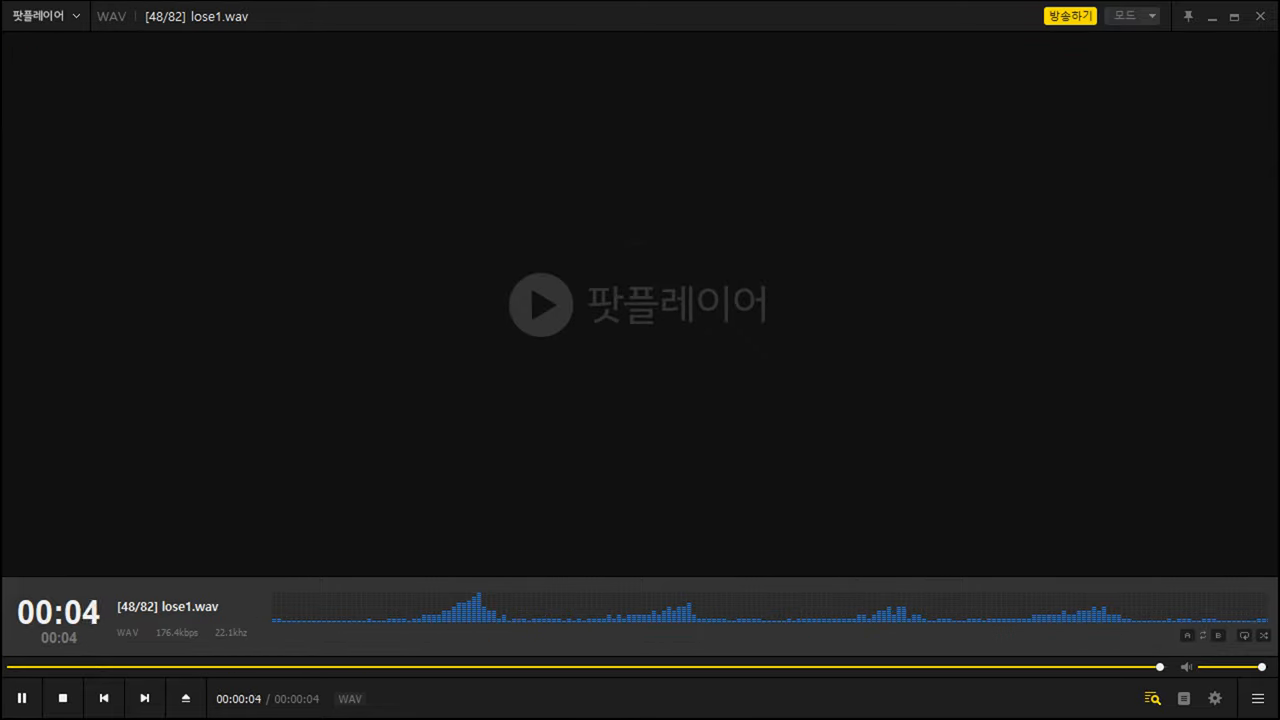
click(144, 698)
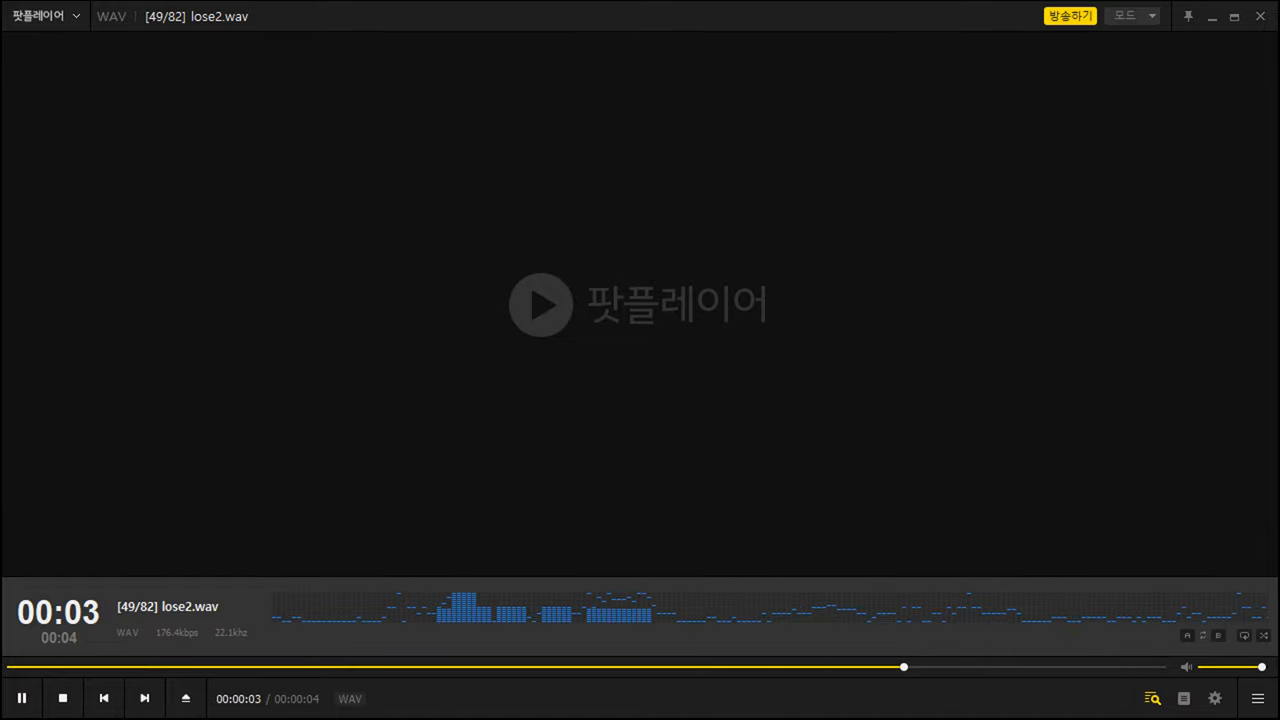
click(144, 698)
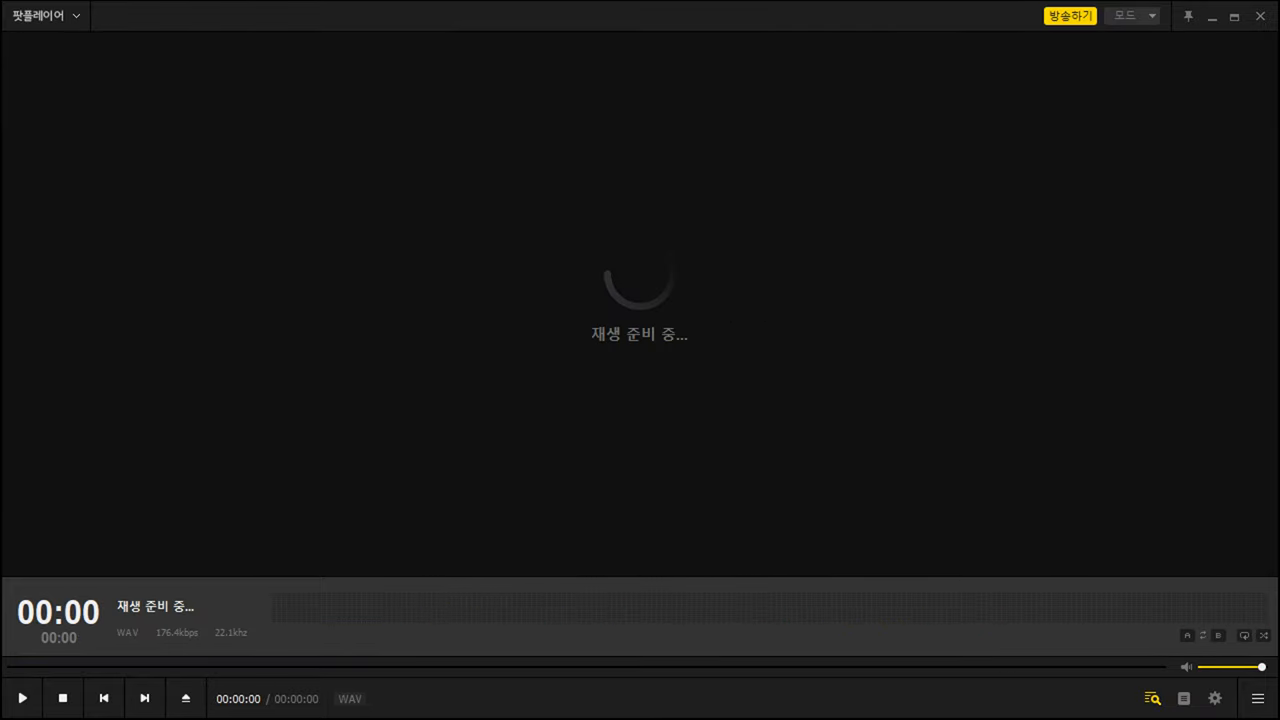
- Advance through love2, meleekill and negative clips to position2.wav
click(22, 698)
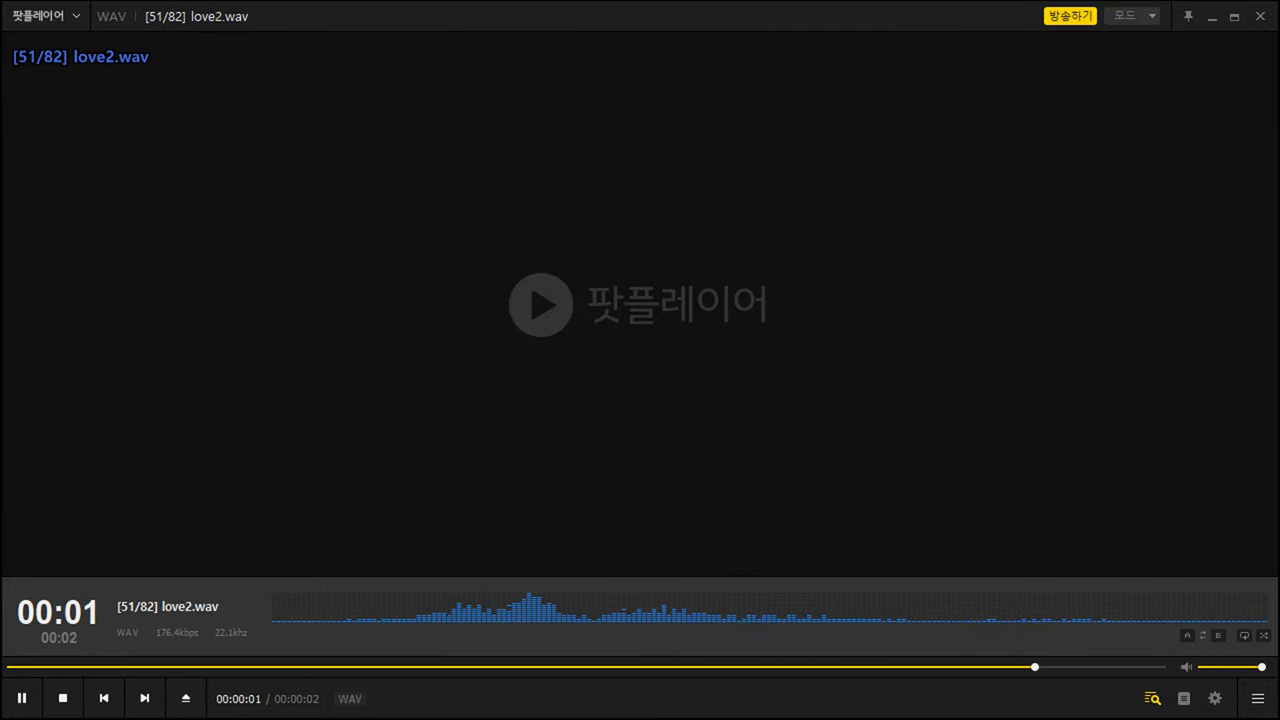
click(144, 698)
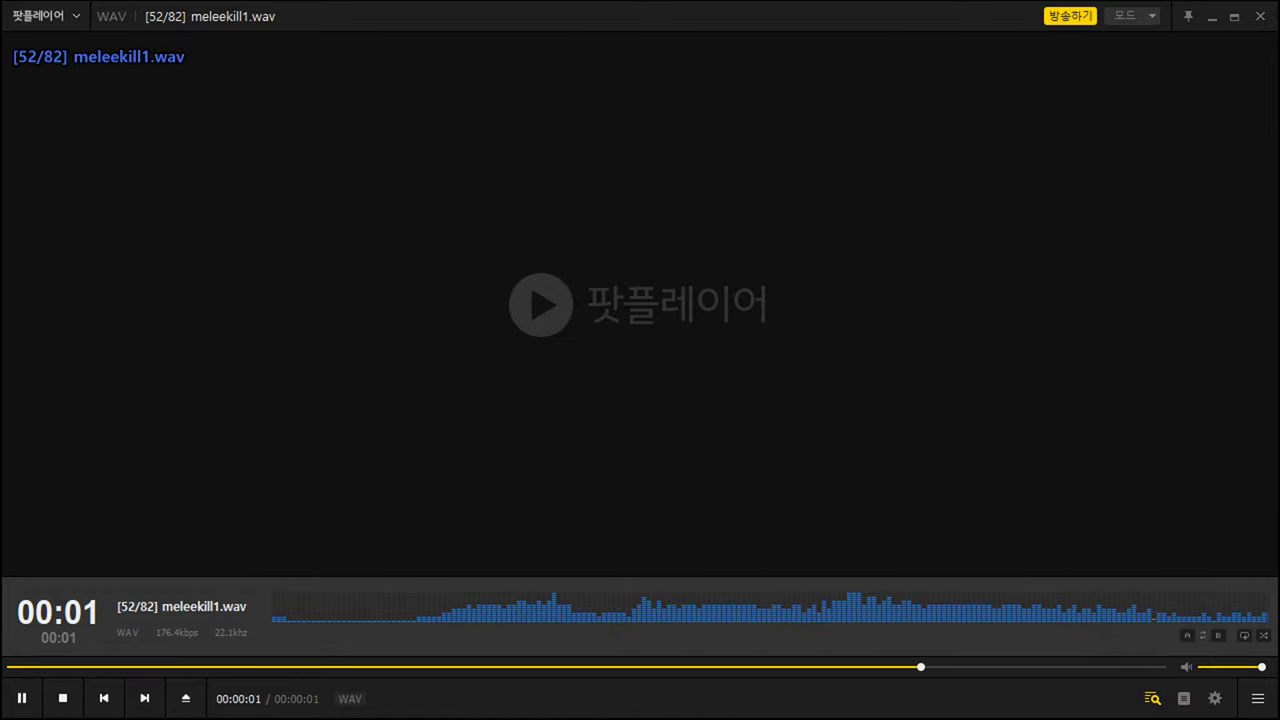
click(144, 698)
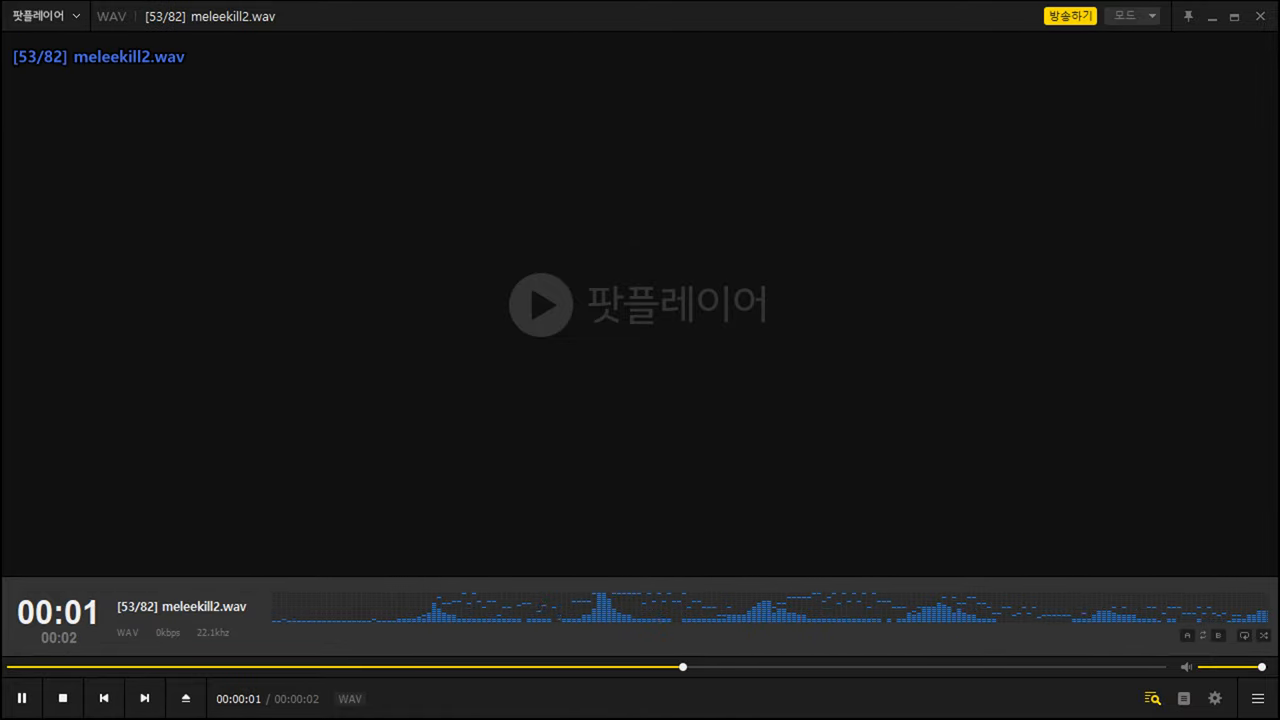
click(144, 698)
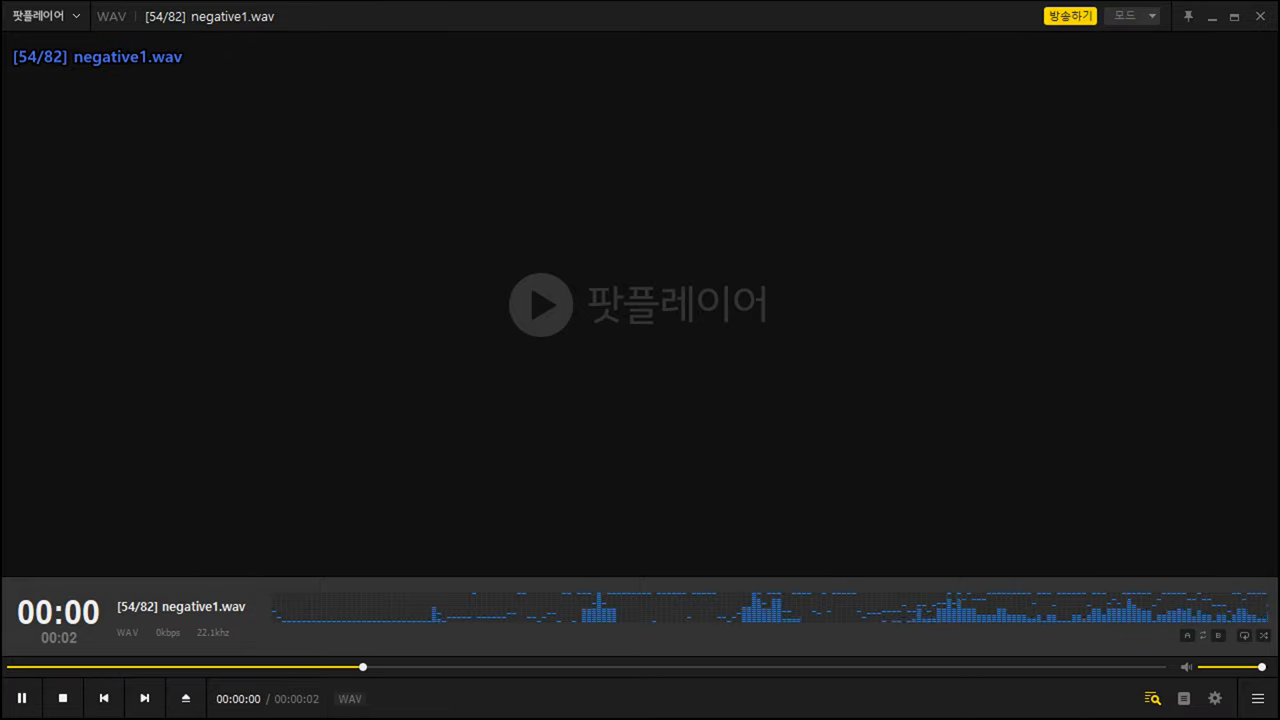
click(144, 698)
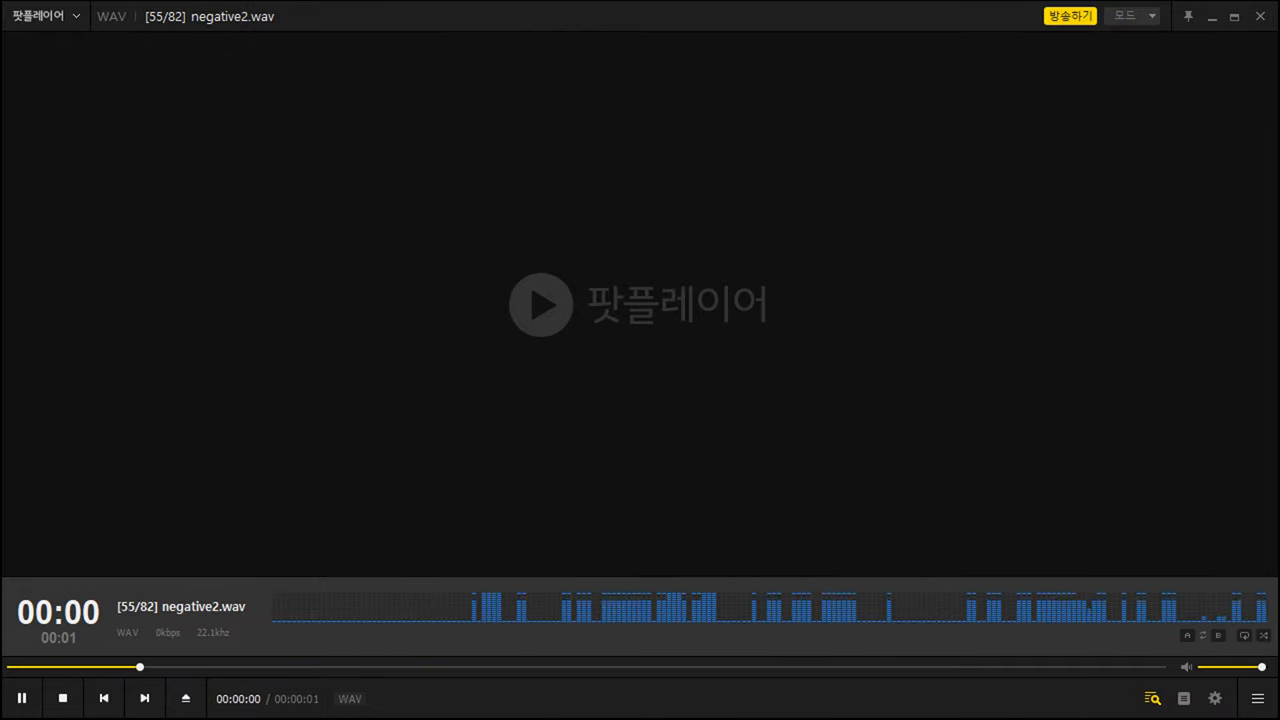
click(144, 698)
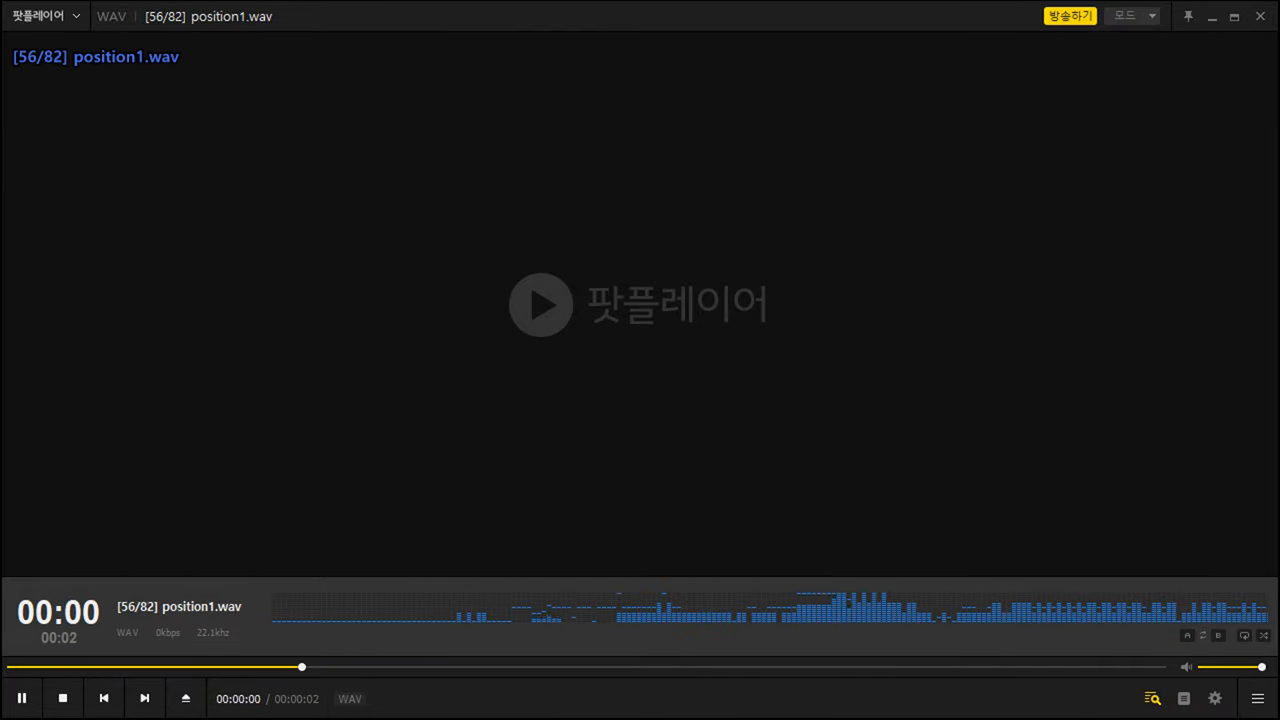
click(144, 698)
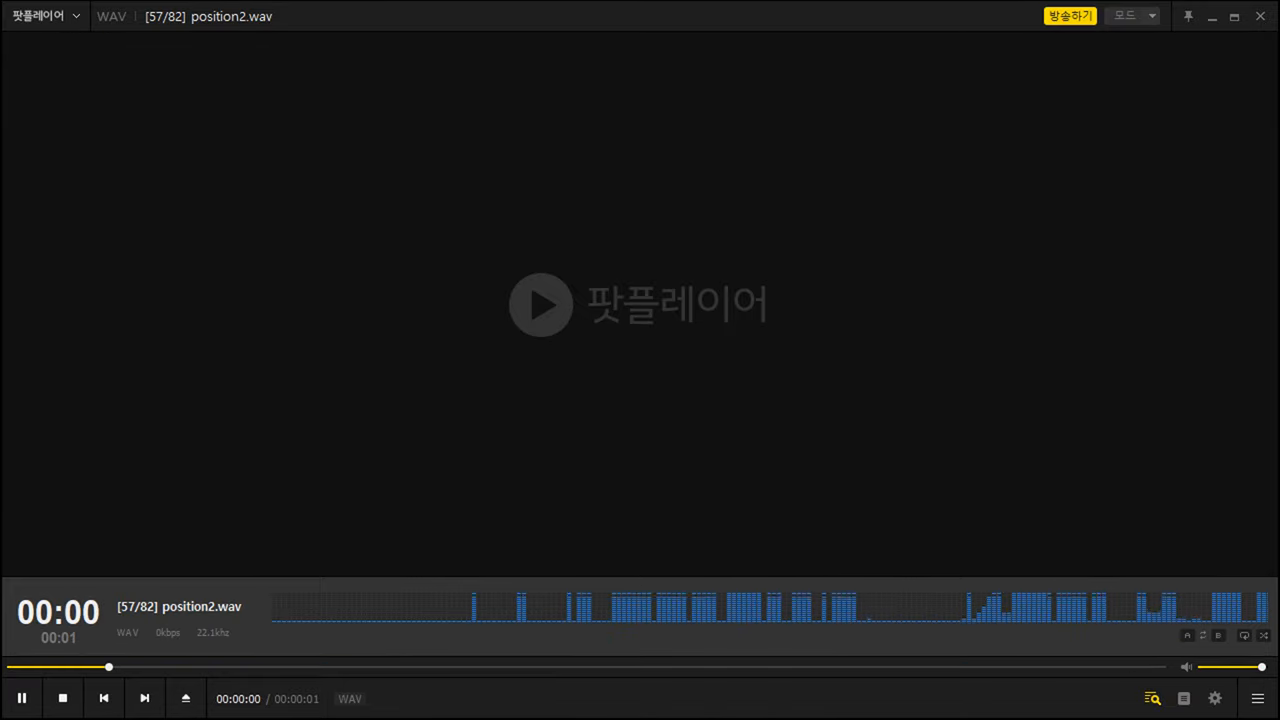
- Continue through regroup, reportin and revengekill clips past revengekill2.wav, track 63
click(144, 698)
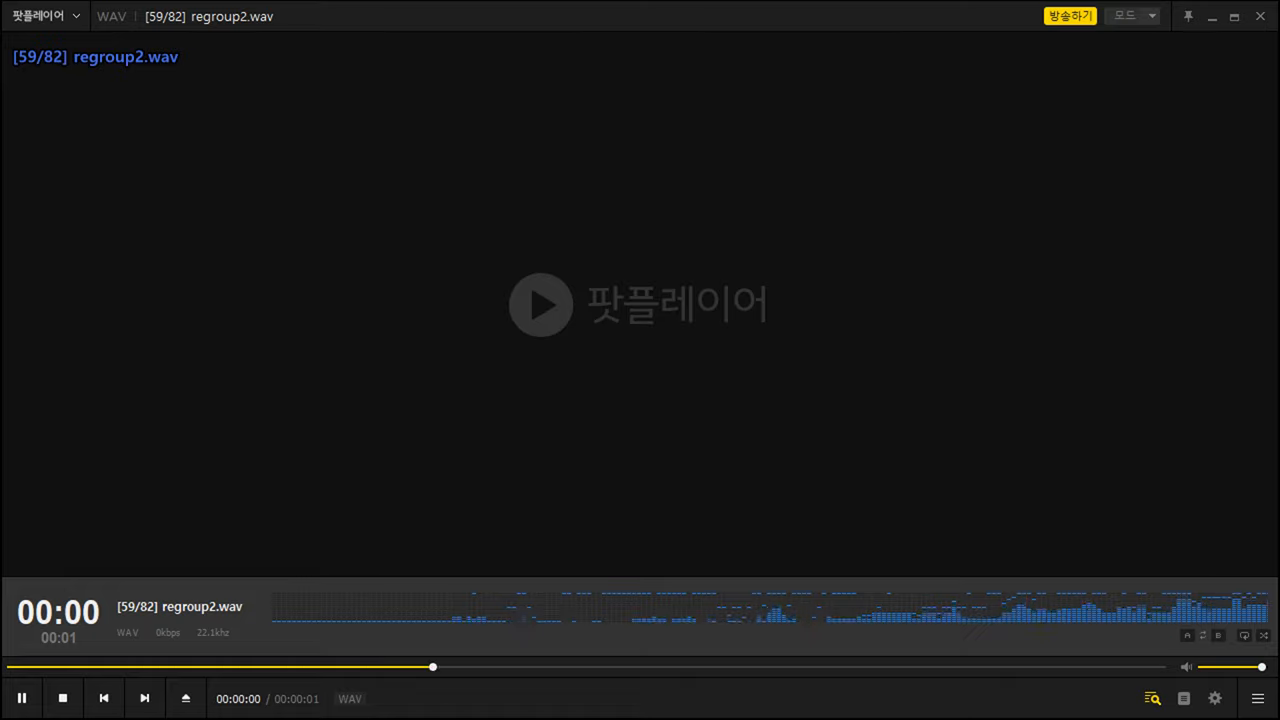
click(144, 698)
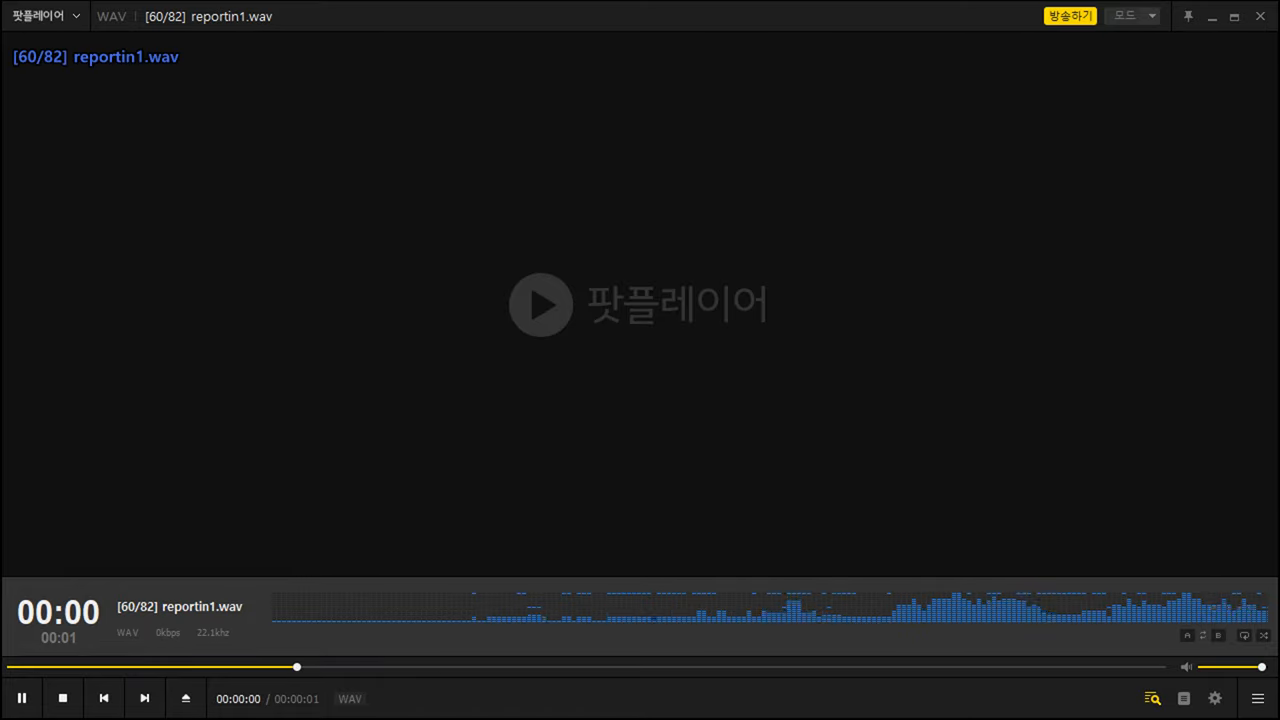
click(144, 698)
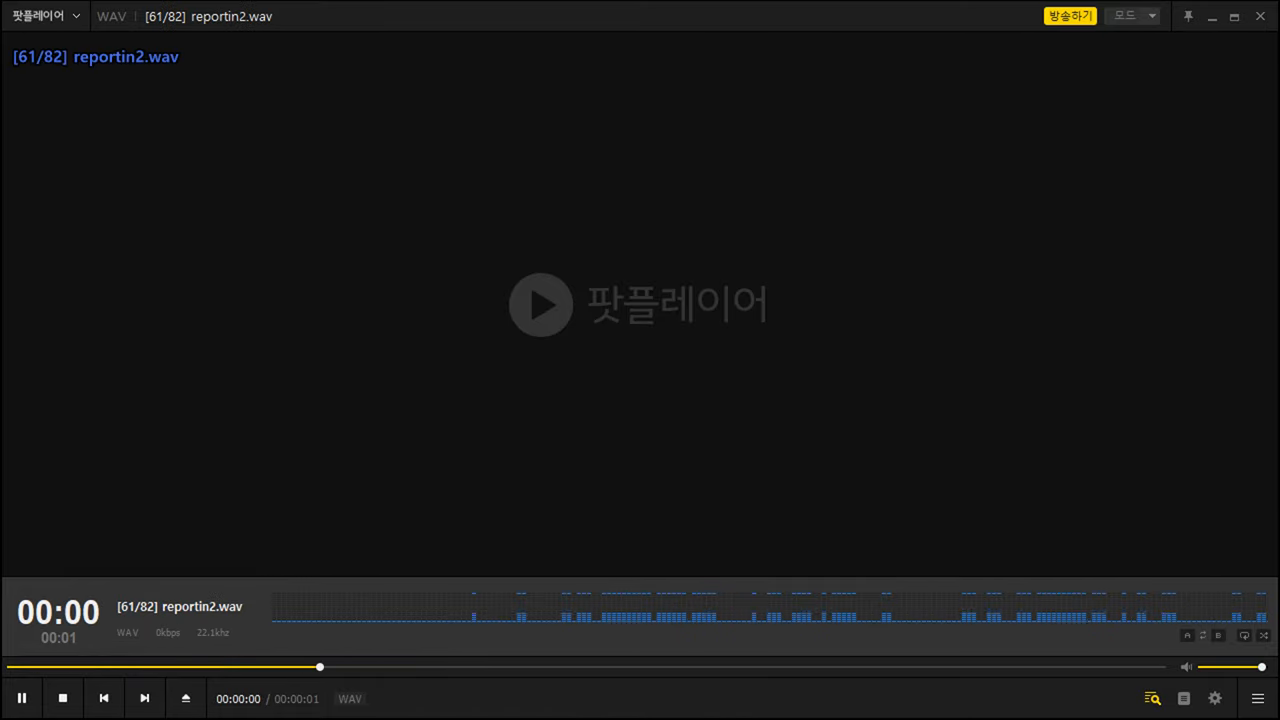
click(144, 698)
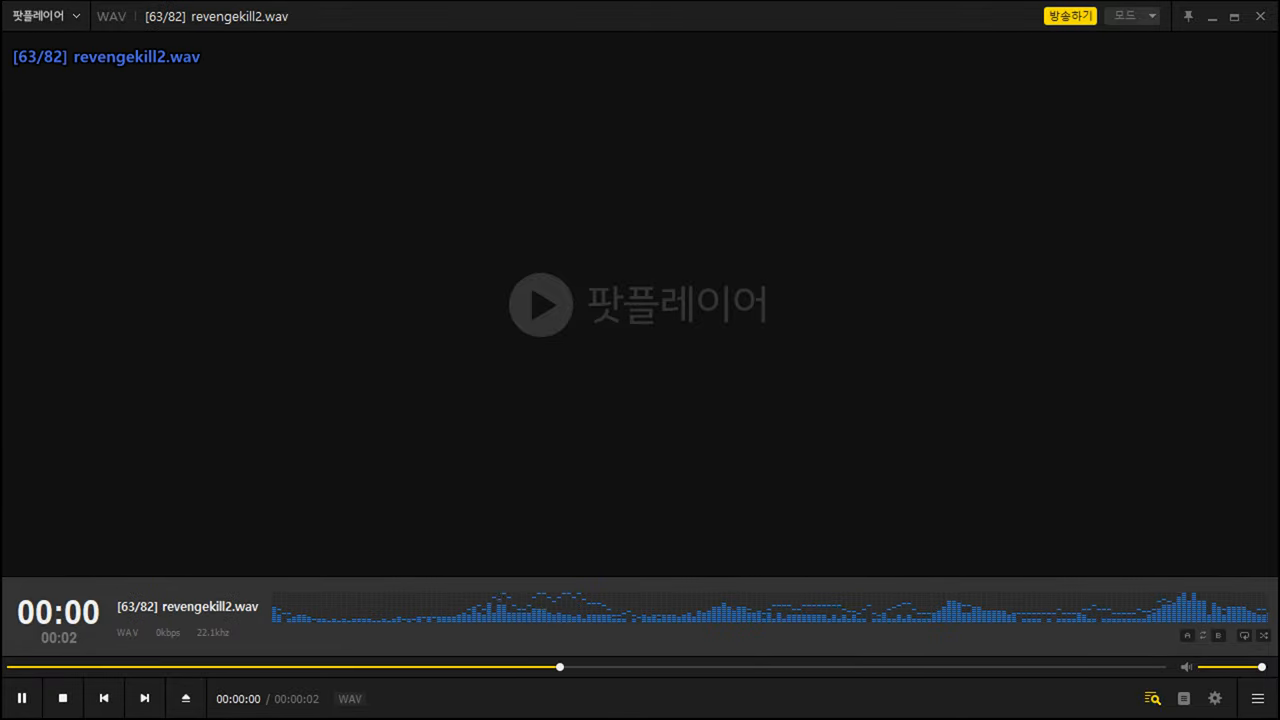
click(144, 698)
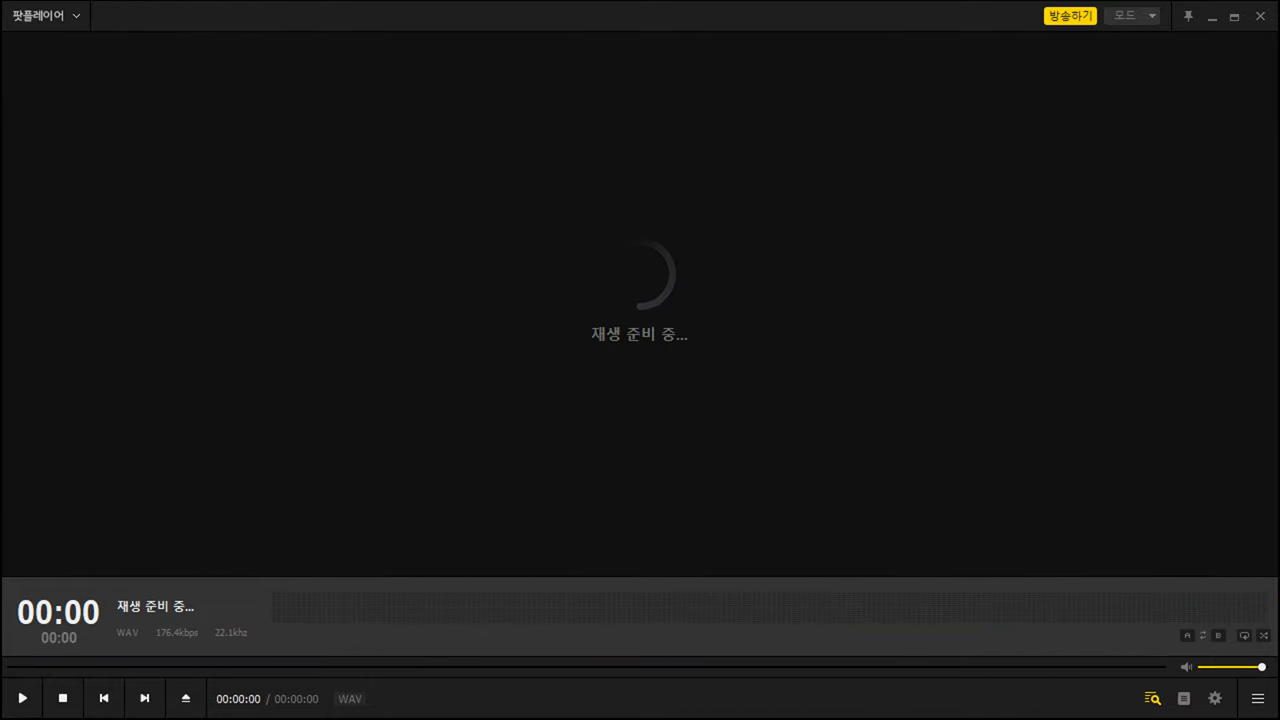
- Move through the sprint_end and sprint_start clips to taunt1.wav, track 78
click(20, 696)
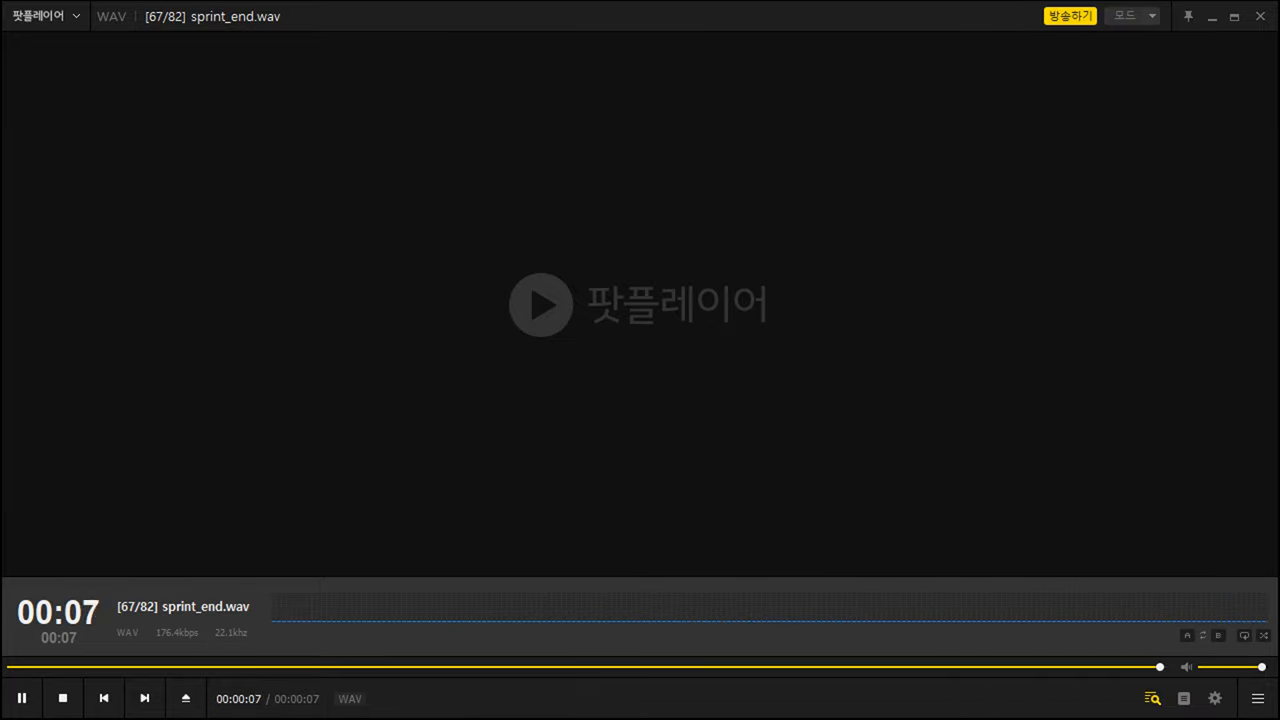
click(144, 698)
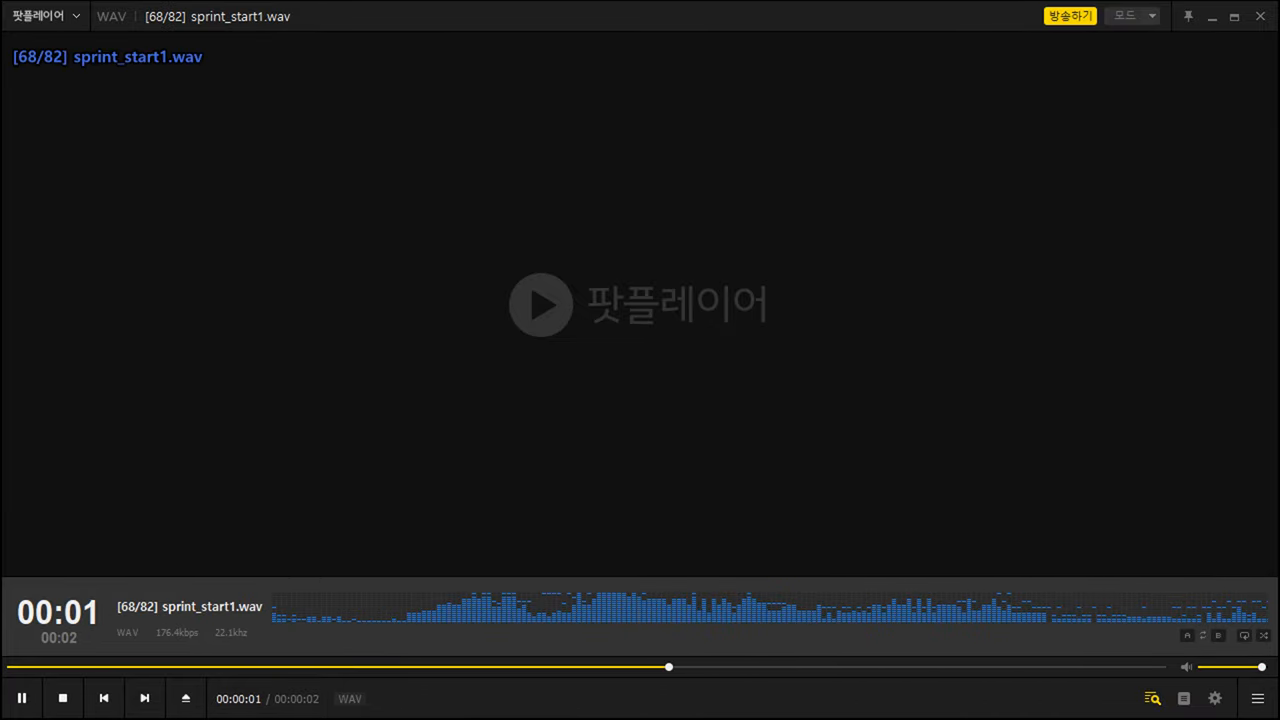
click(144, 698)
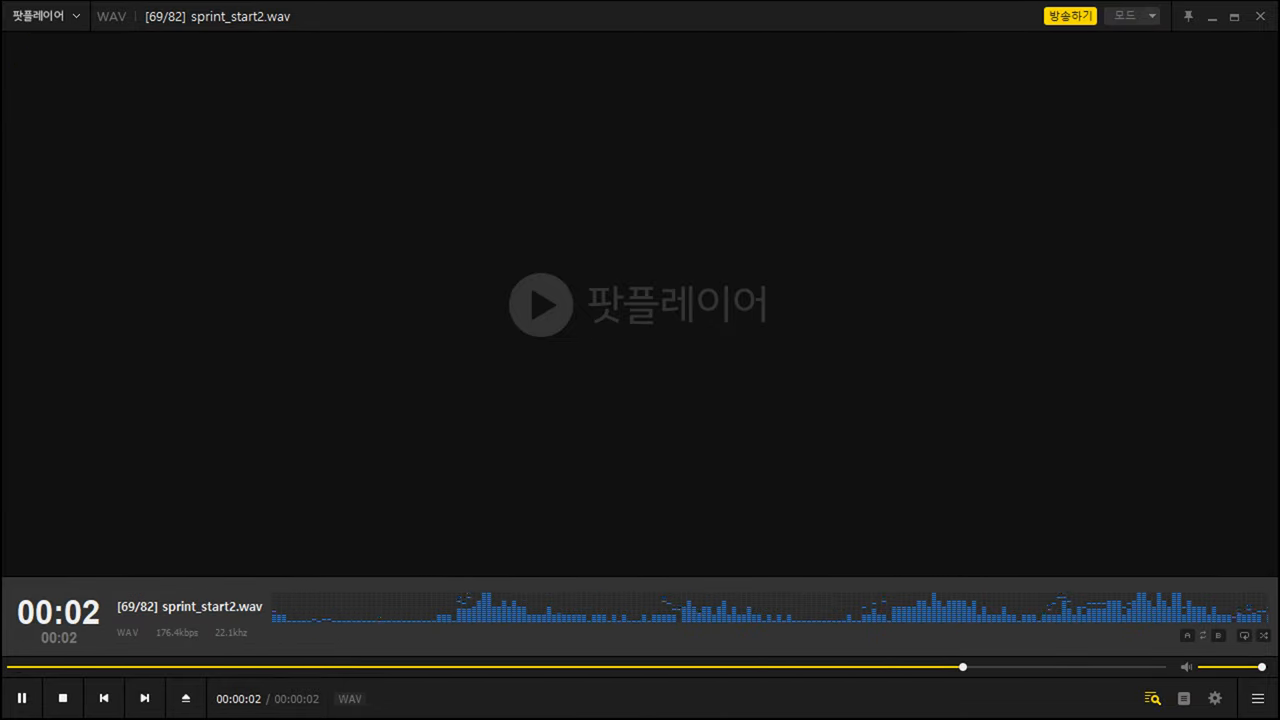
click(144, 698)
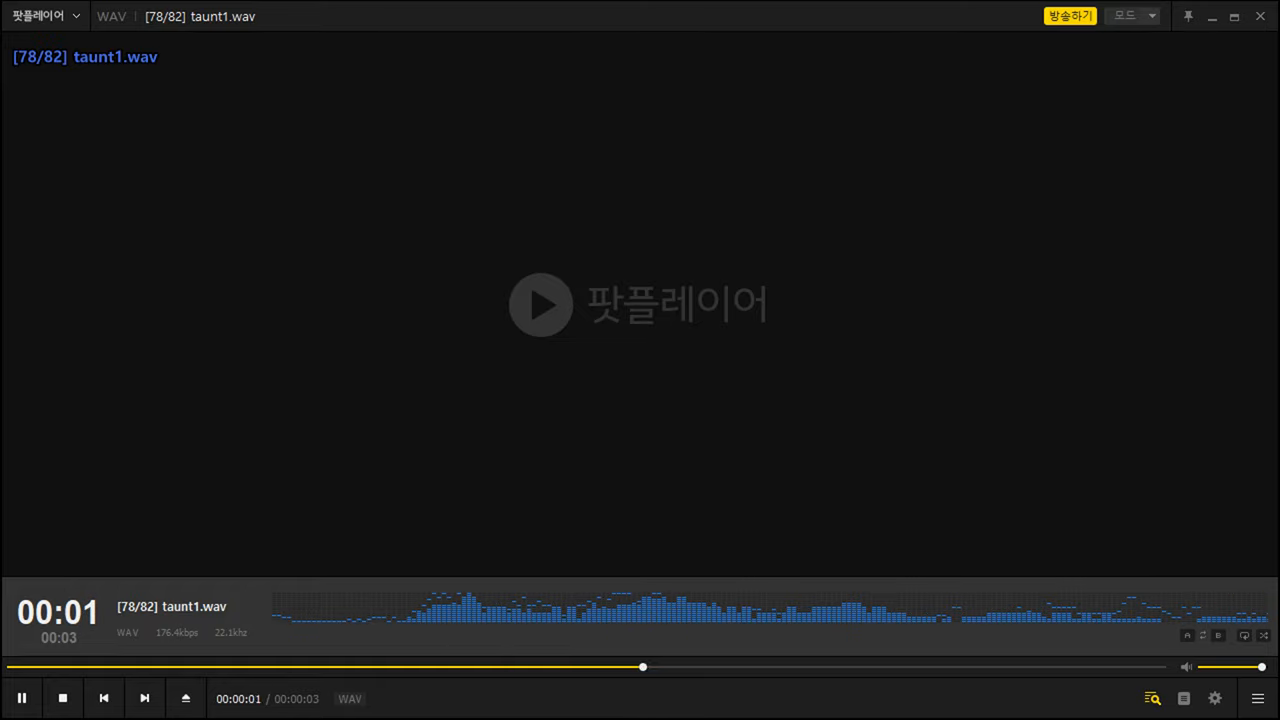
- Play taunt2, transform and win1, finishing on win2.wav, track 82 of 82
click(144, 698)
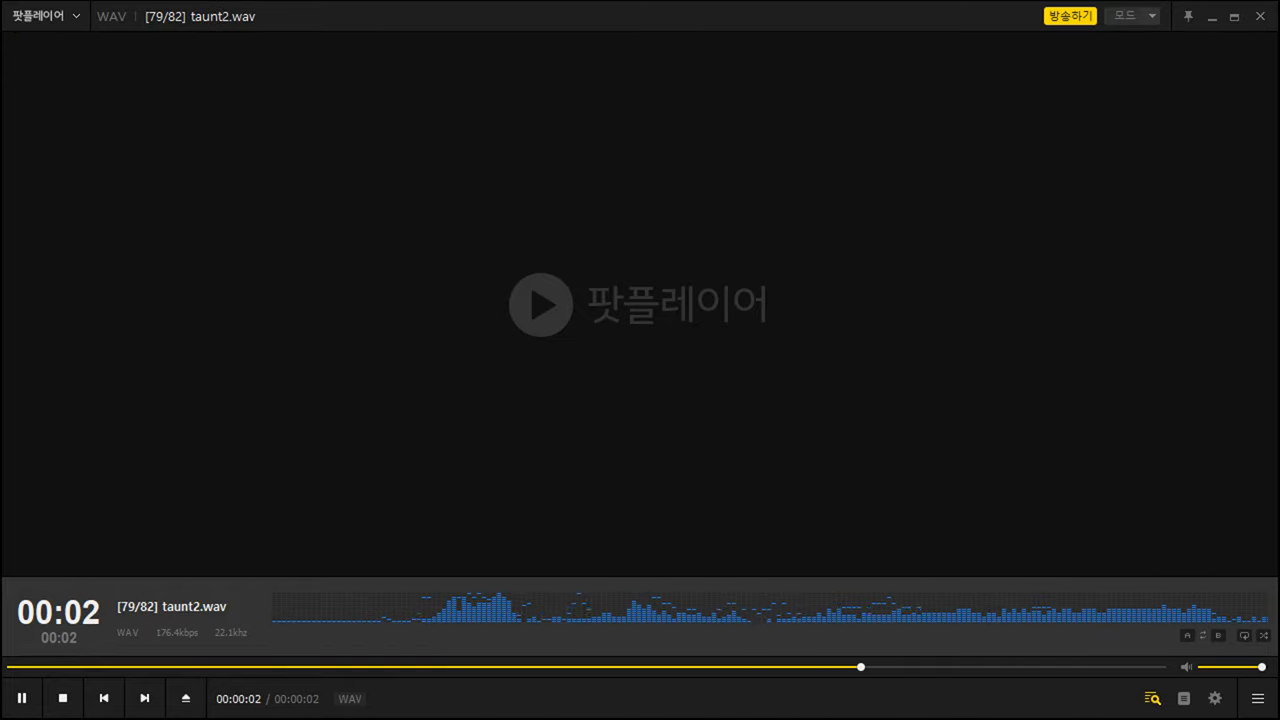
click(144, 698)
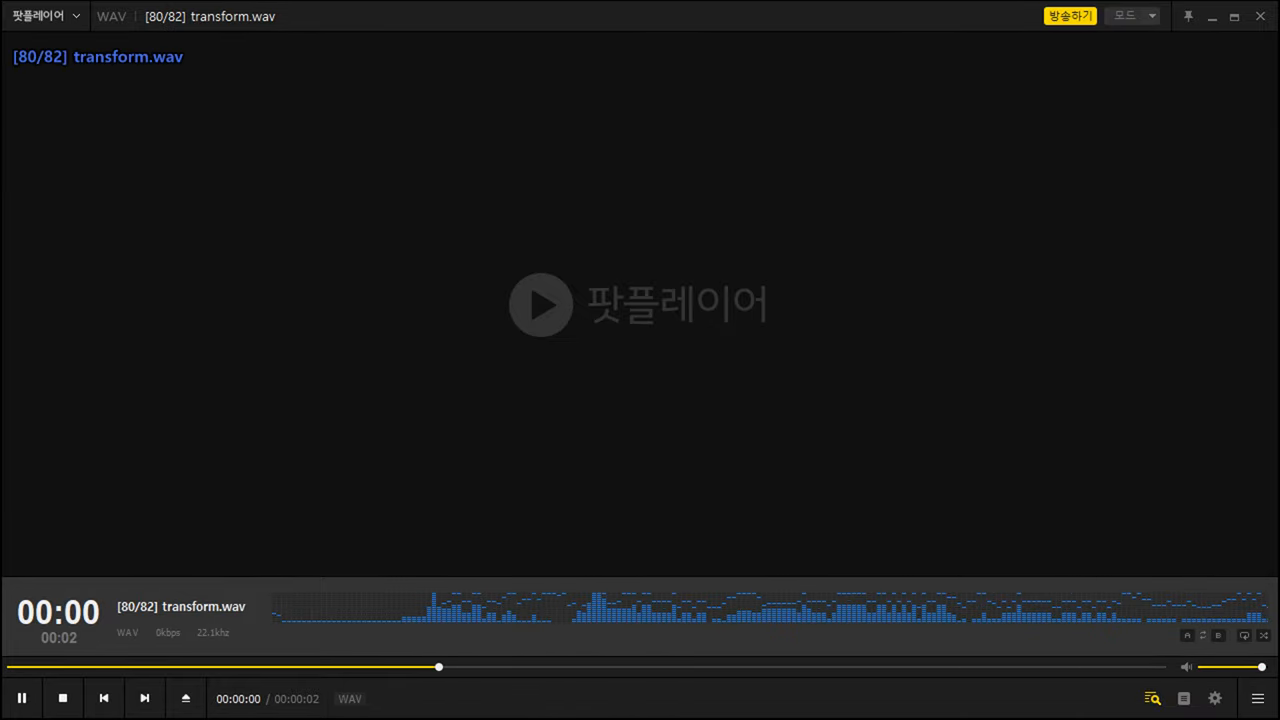
click(144, 698)
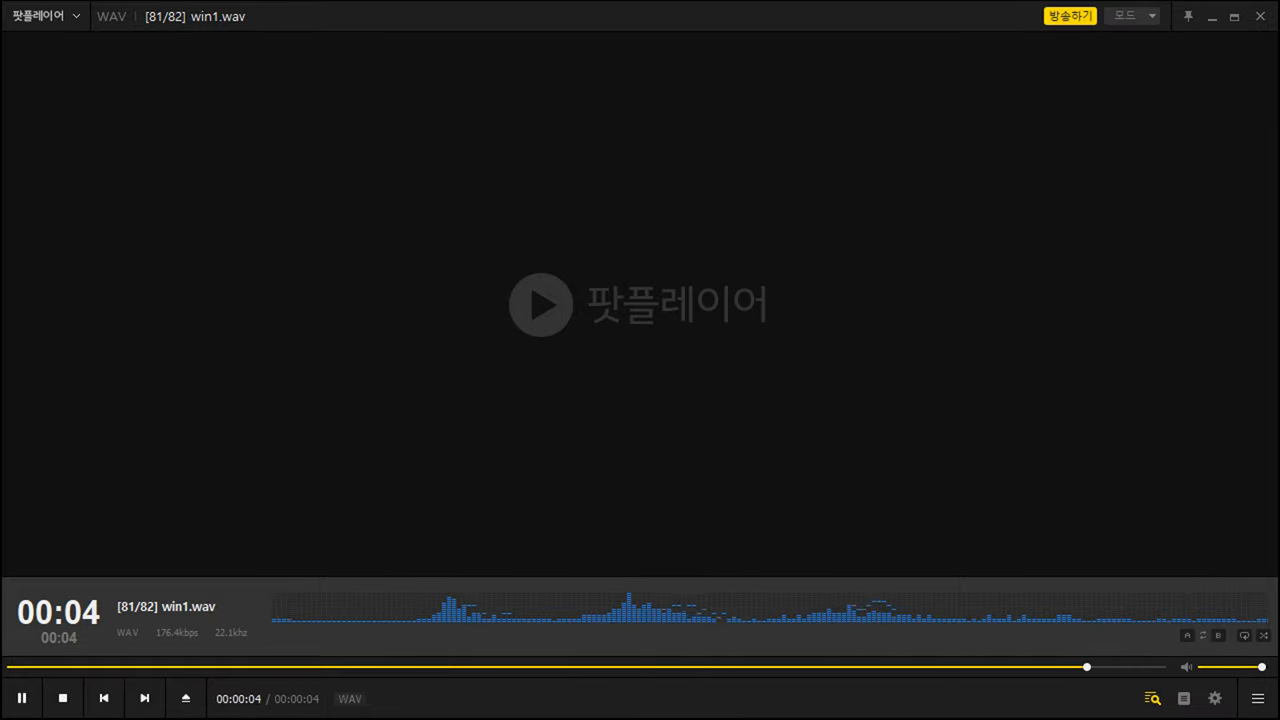
click(144, 698)
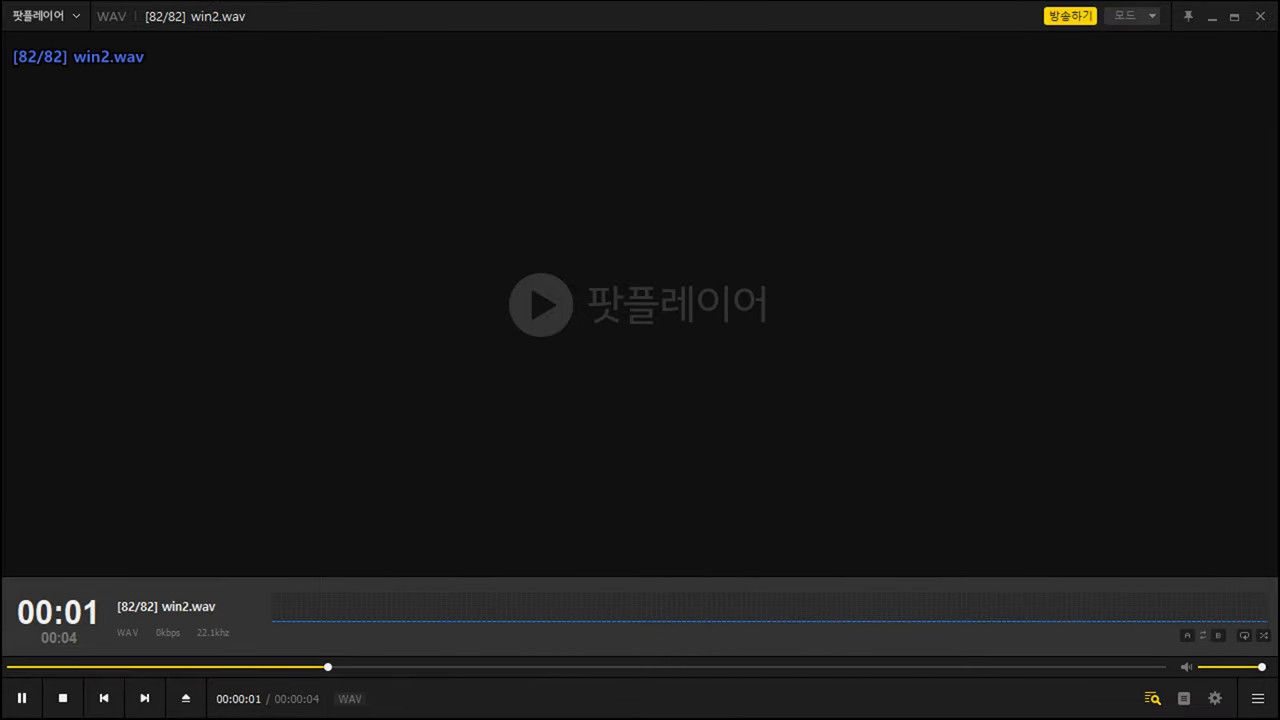